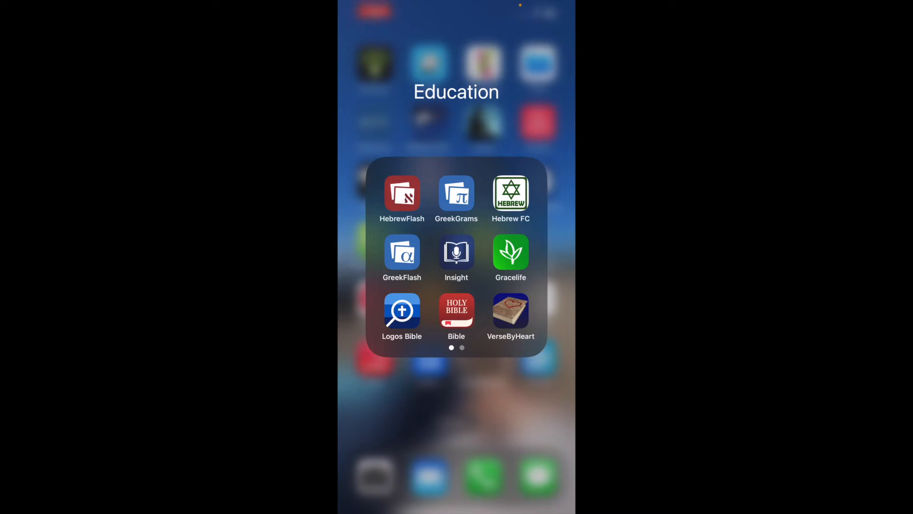
# Step: Launch the GraceLife app from the Education folder on the Home Screen
pyautogui.click(510, 253)
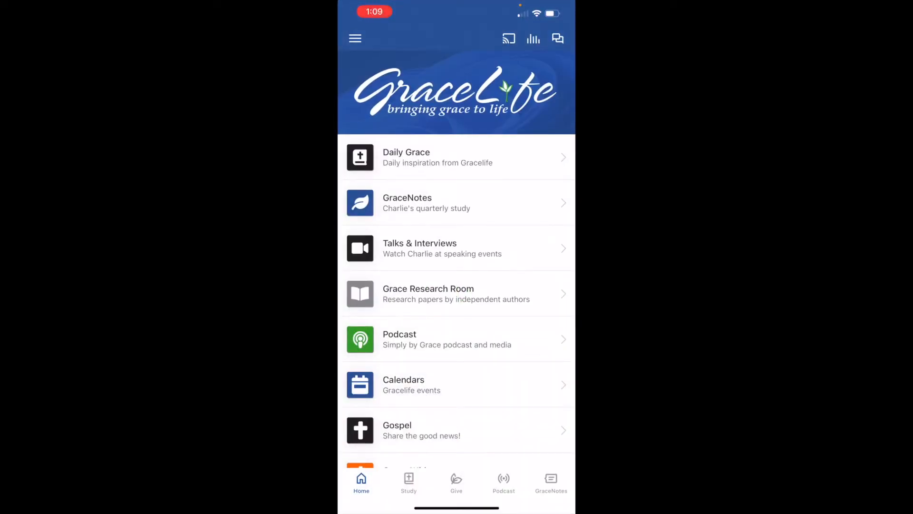
# Step: Show today's Daily Grace page with the Romans 14:1 verse and Dunn quote
pyautogui.click(355, 38)
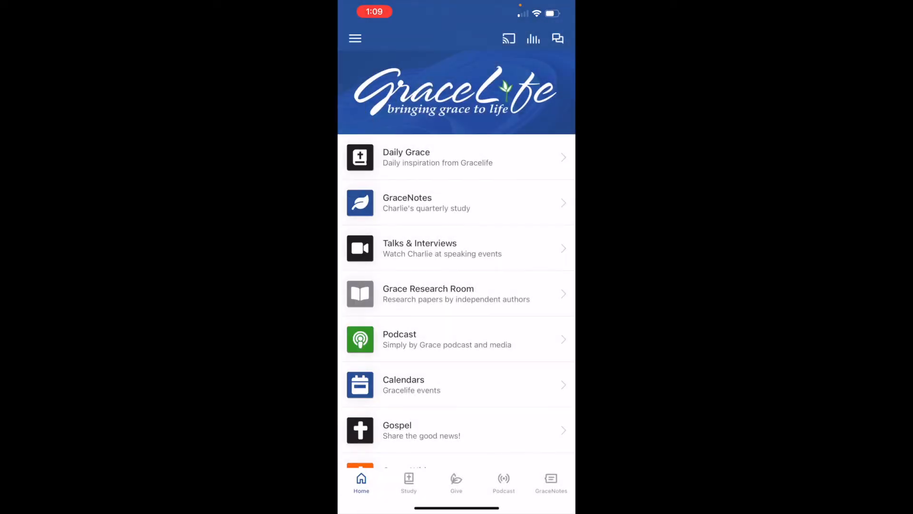
pyautogui.click(355, 38)
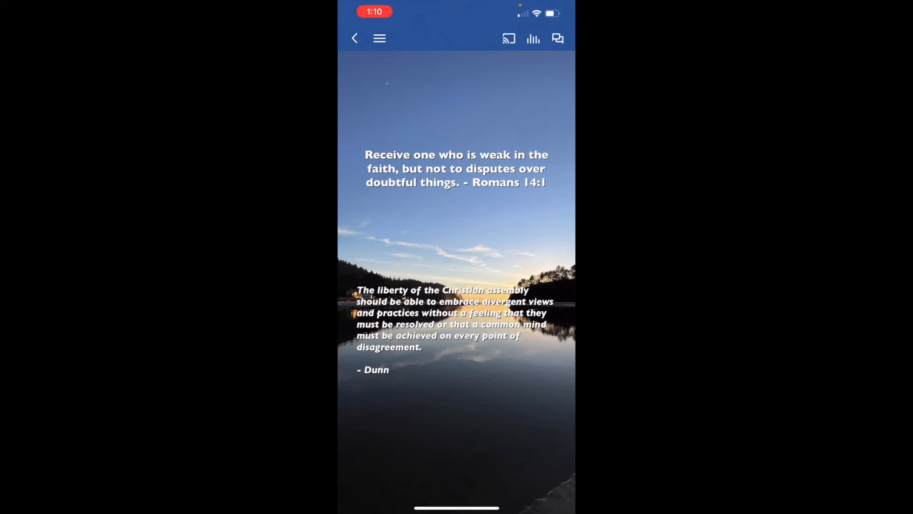
# Step: Return home and list the GraceNotes topics from Gracenotes 1-50 through Arminianism, Baptism and Faith
pyautogui.click(354, 38)
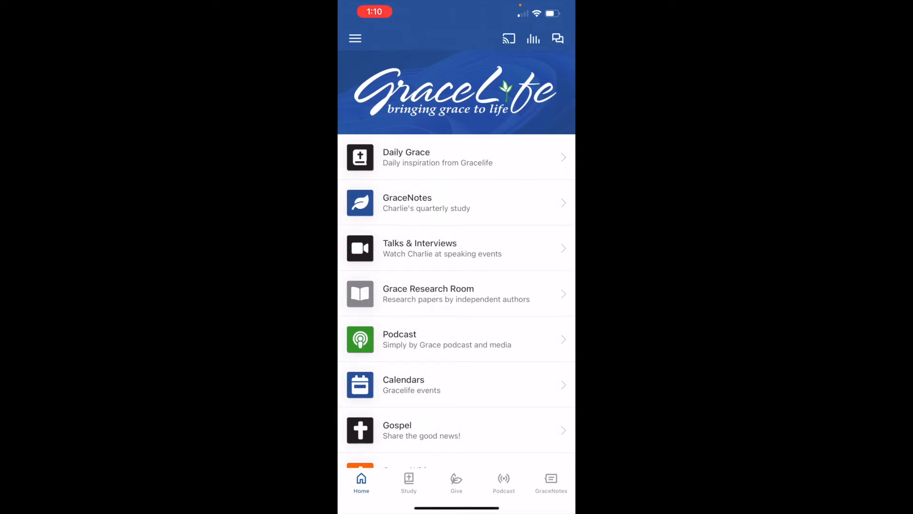
pyautogui.click(456, 202)
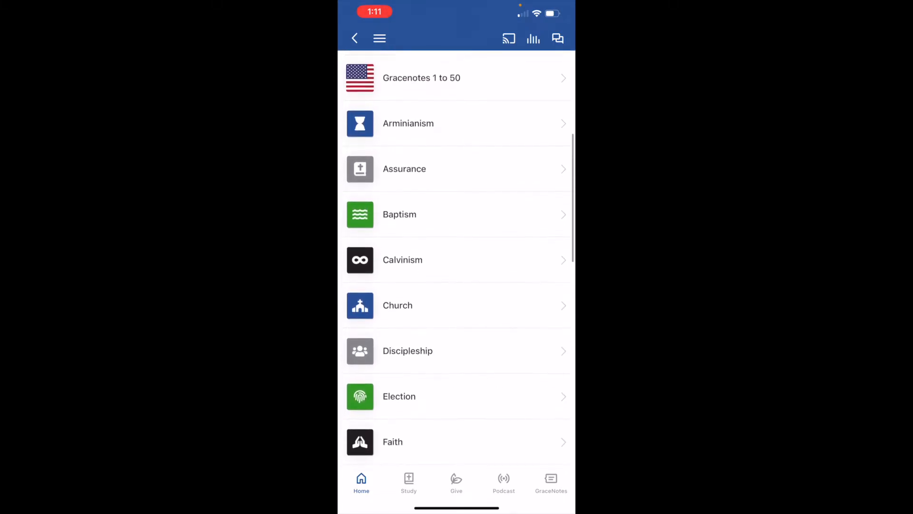
# Step: Reach the Law topic and read through article 84, The Christian and the Law
pyautogui.scroll(-3)
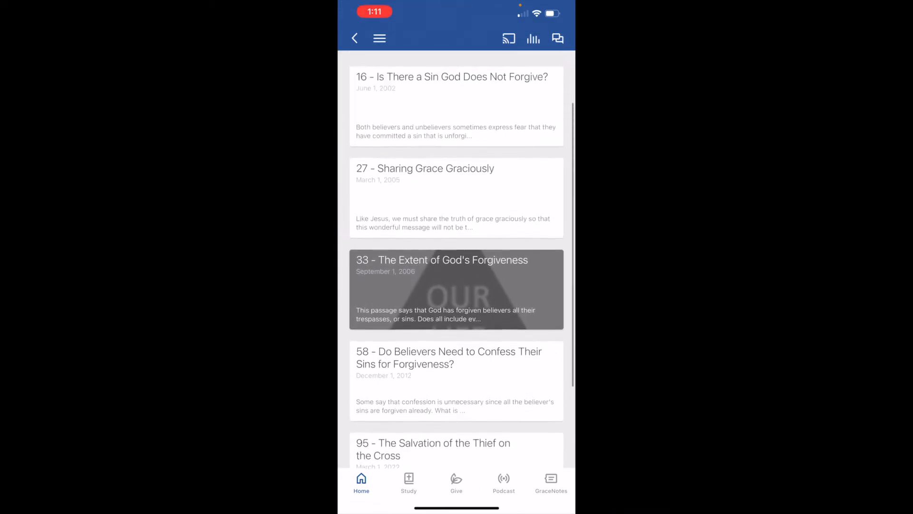
pyautogui.scroll(-3)
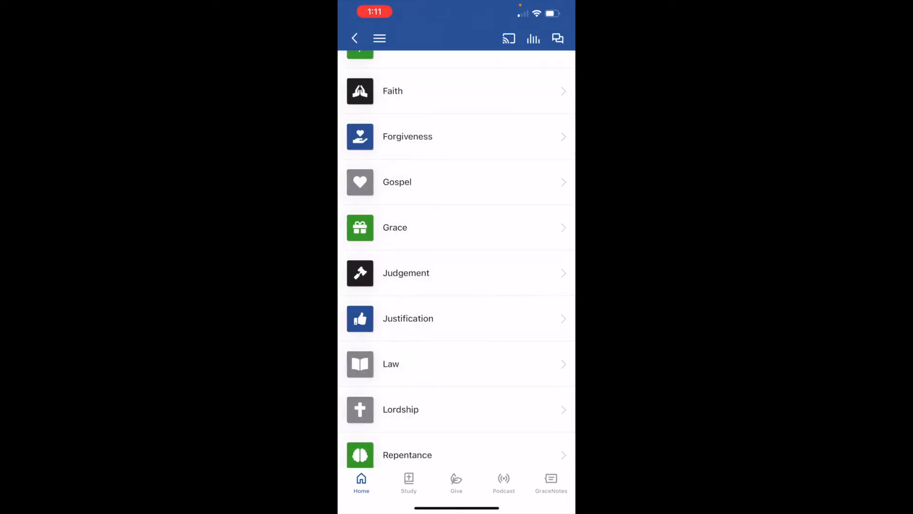
pyautogui.scroll(-3)
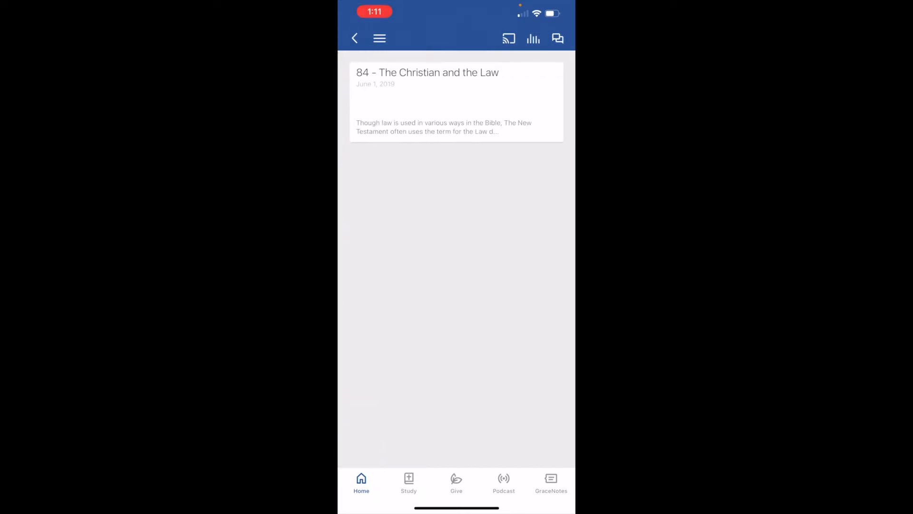
pyautogui.click(456, 102)
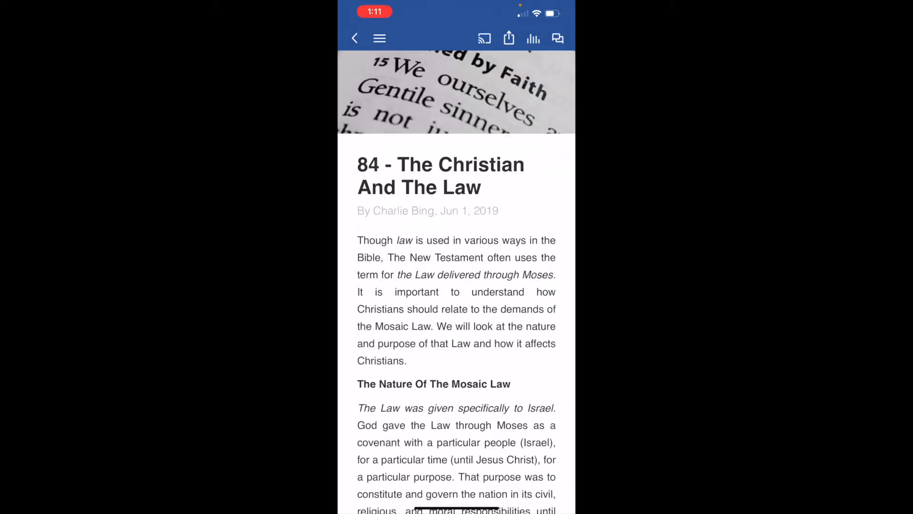
pyautogui.scroll(-3)
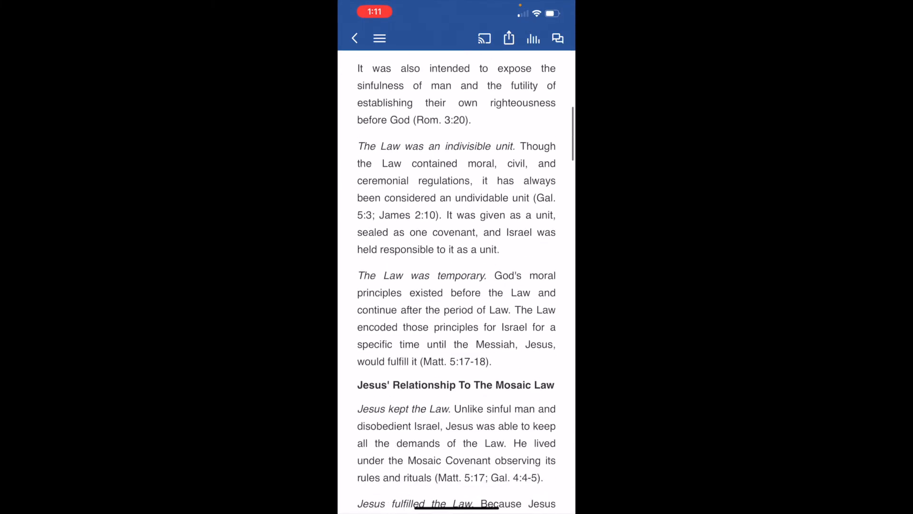
pyautogui.scroll(-3)
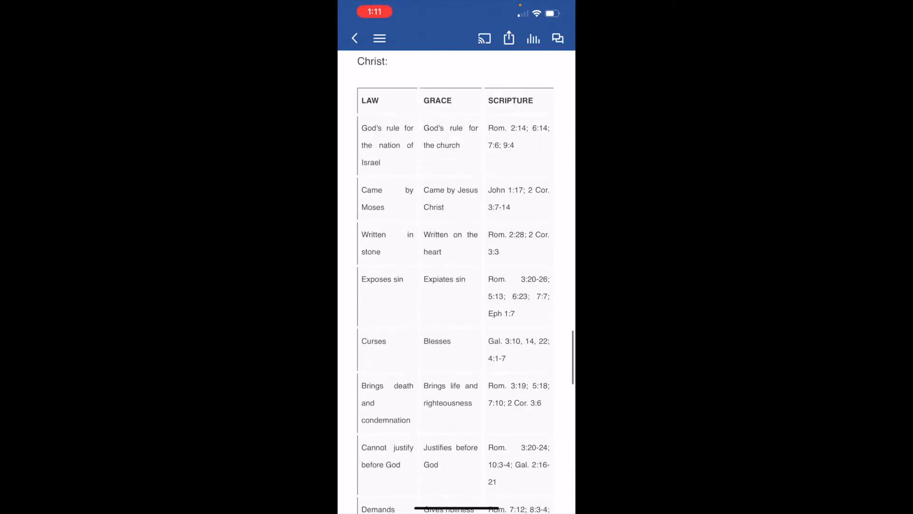
pyautogui.scroll(-3)
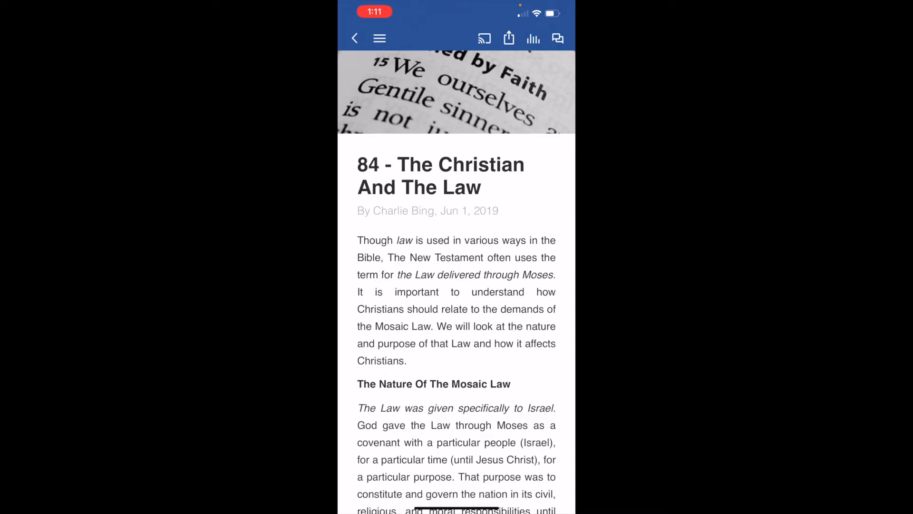
# Step: Bring up the article's share sheet, dismiss it, and leave the article
pyautogui.click(509, 38)
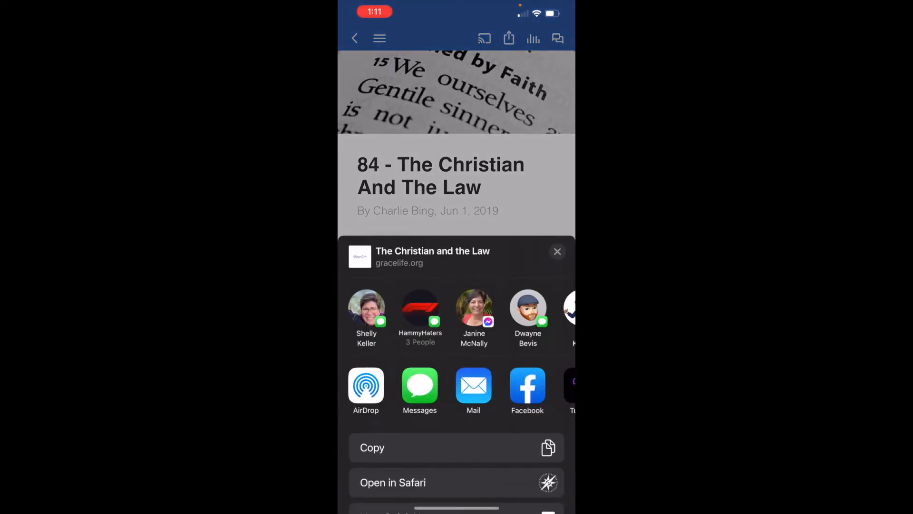
pyautogui.click(556, 252)
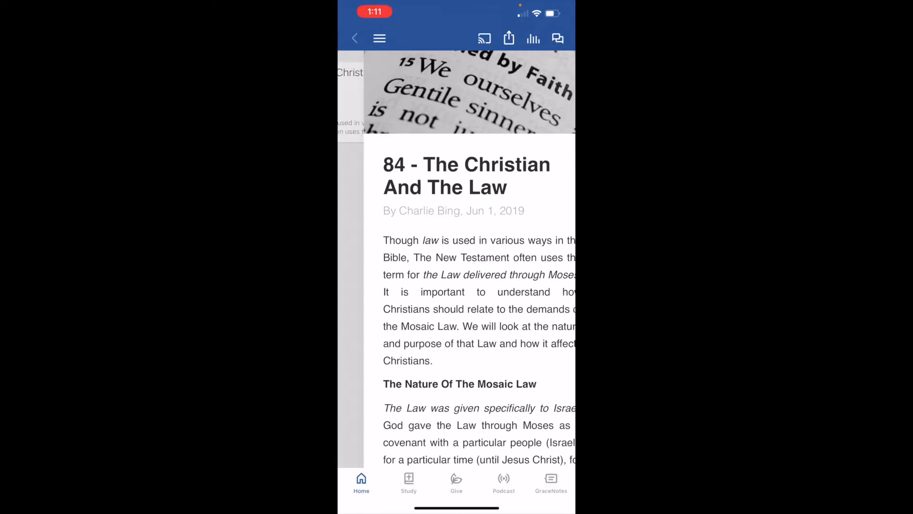
pyautogui.click(355, 38)
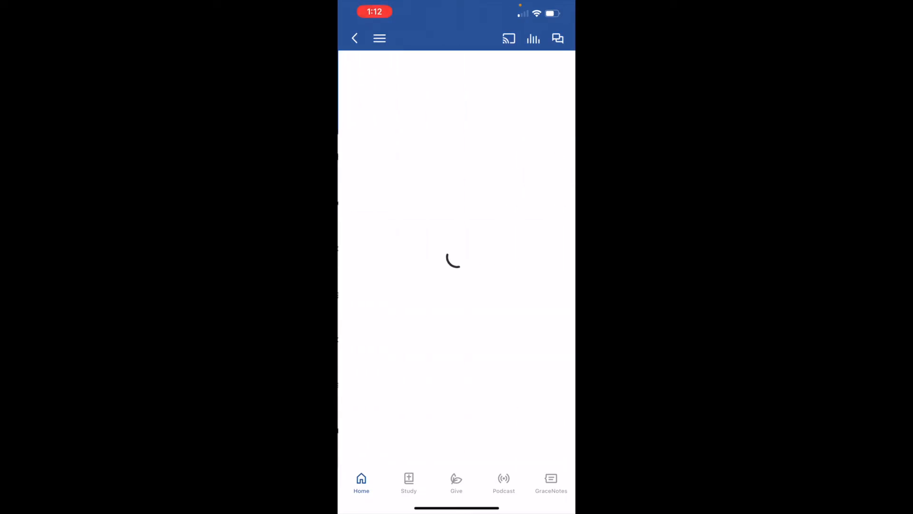
# Step: Browse the Deutsch GraceNotes list, back out to the language choices, then to the home menu
pyautogui.click(551, 482)
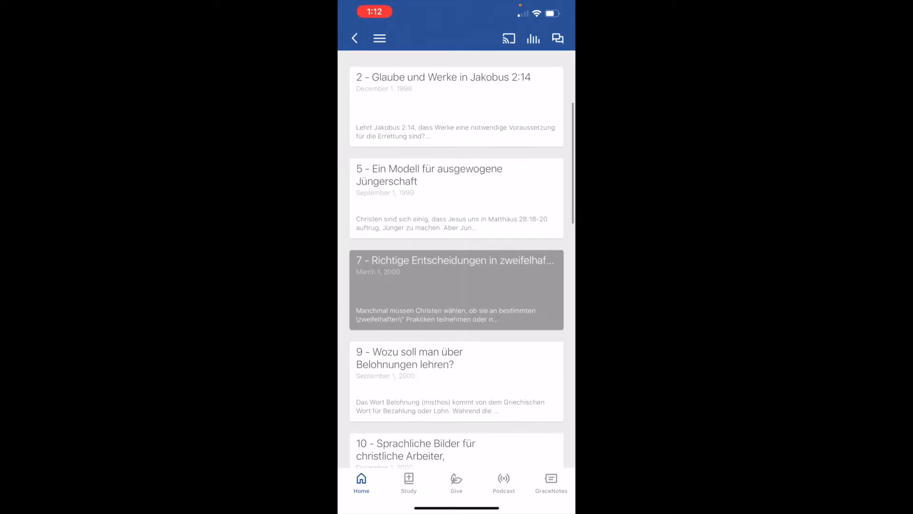
pyautogui.click(551, 483)
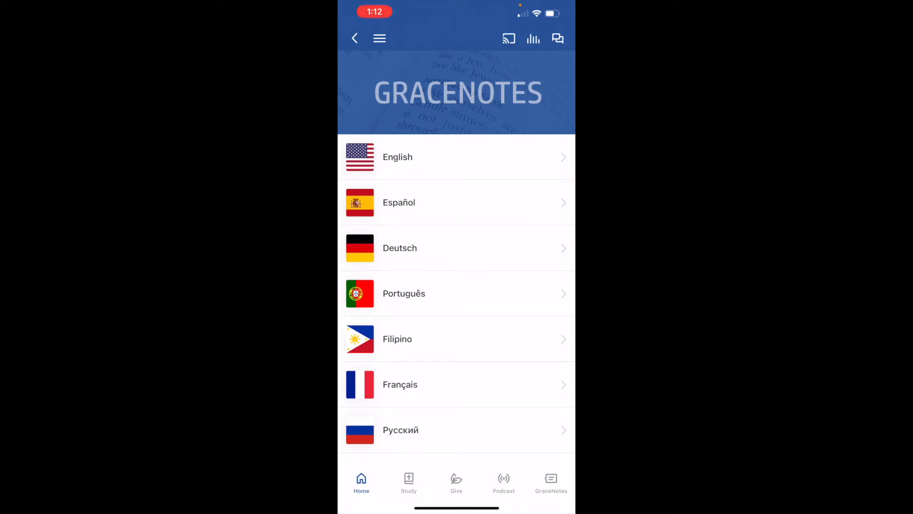
pyautogui.click(355, 38)
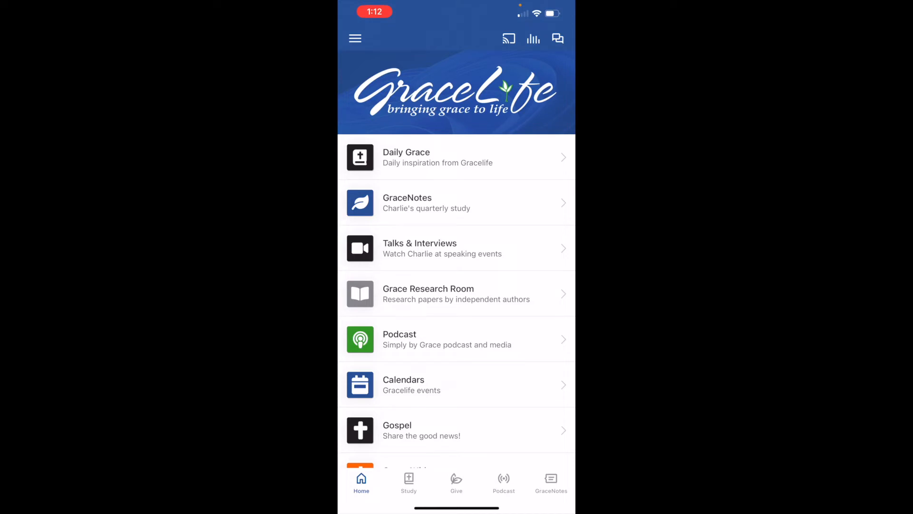
pyautogui.scroll(-3)
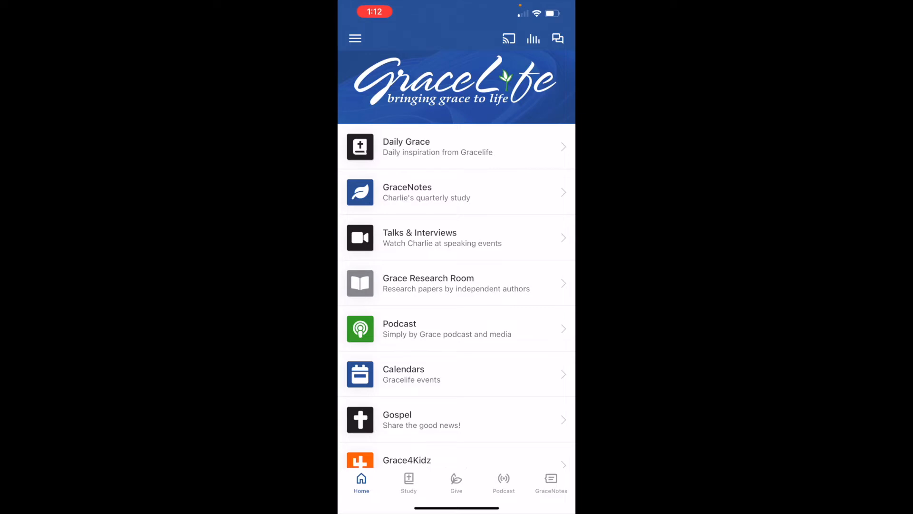
# Step: Browse the Talks & Interviews list of Charlie Bing videos, opening one and backing out
pyautogui.click(456, 237)
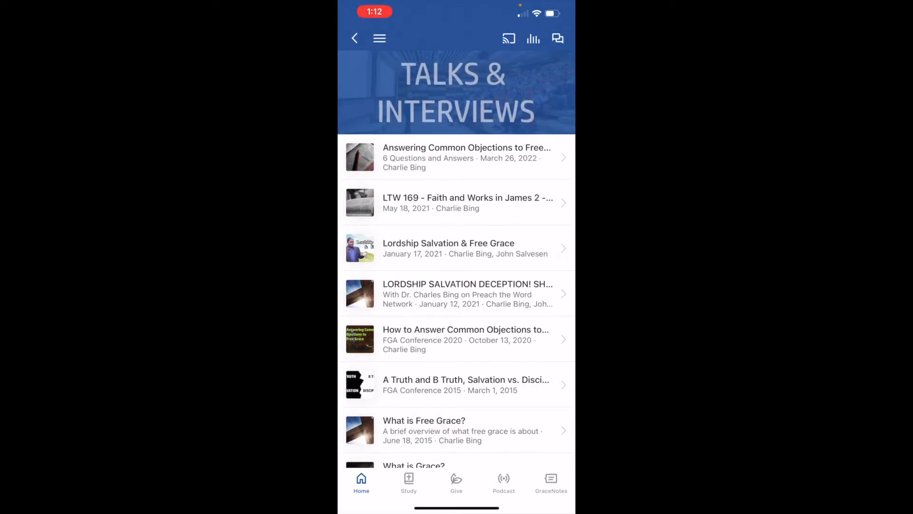
pyautogui.scroll(-3)
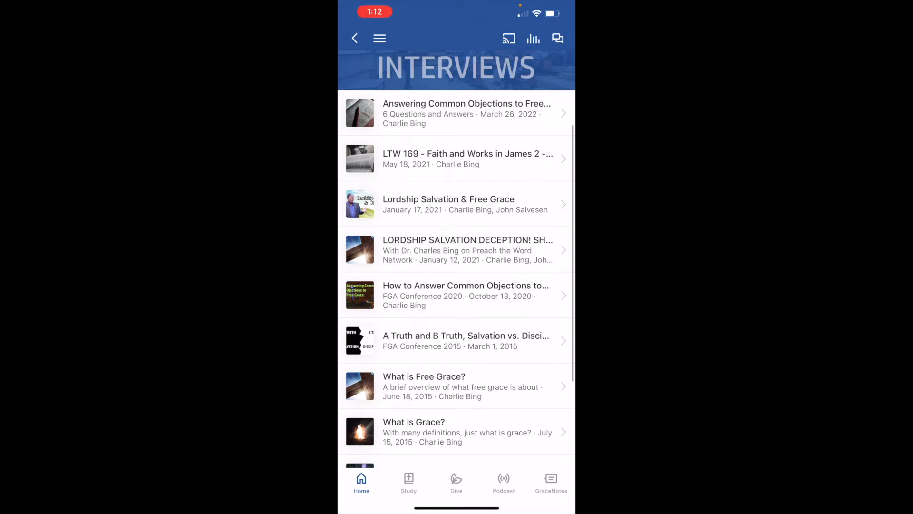
pyautogui.click(455, 113)
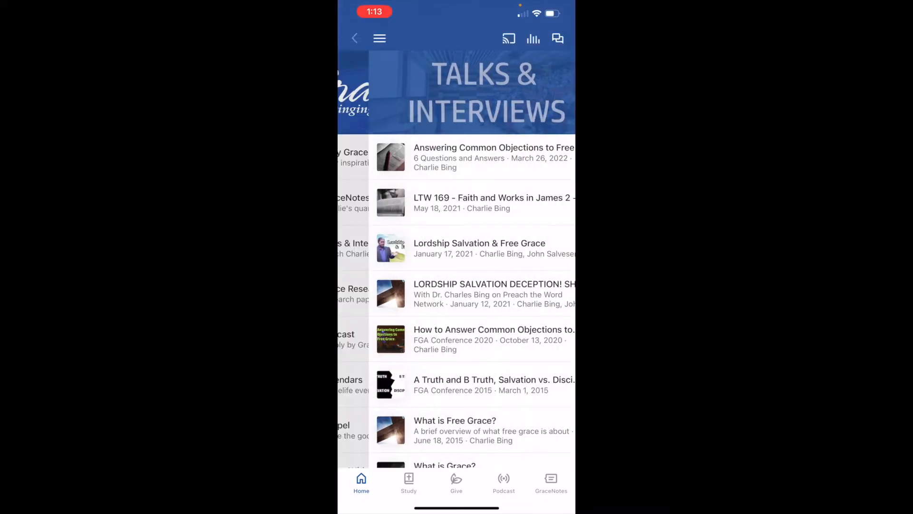
pyautogui.click(355, 39)
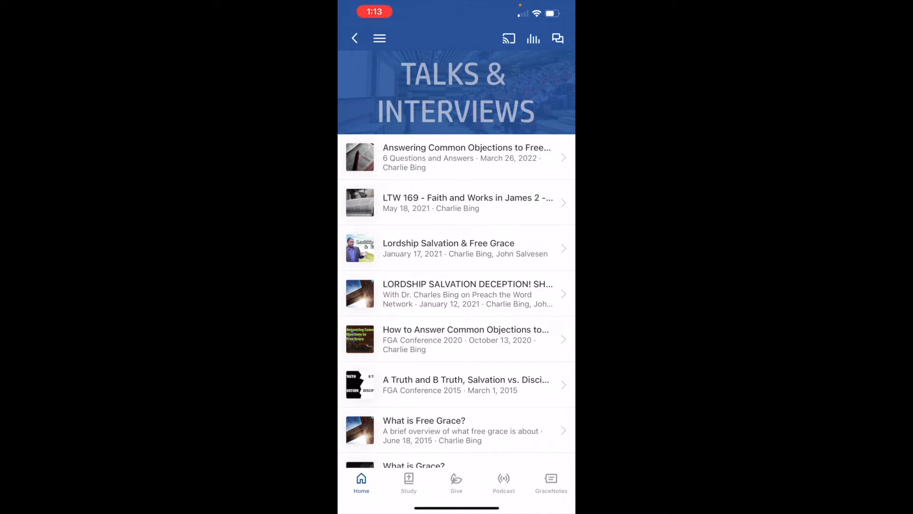
# Step: Return to the Grace Research Room and scroll through the numbered papers list
pyautogui.click(355, 38)
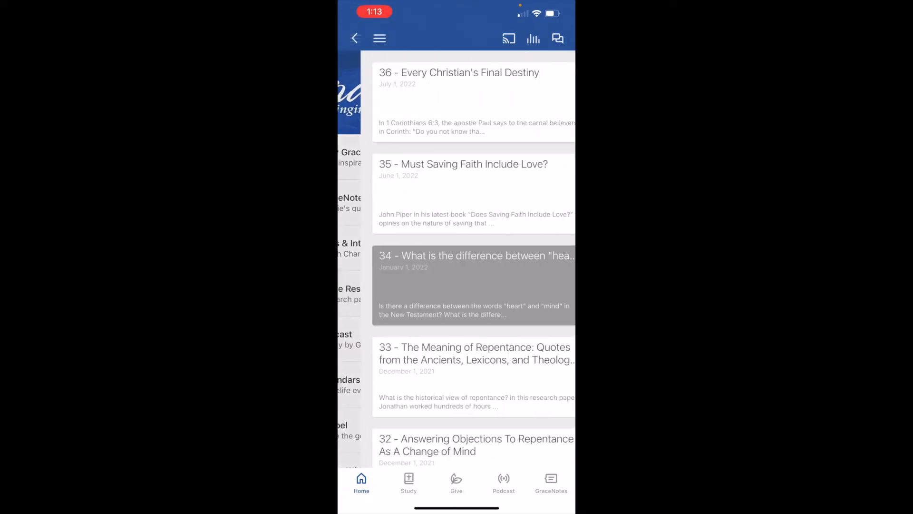
pyautogui.scroll(-3)
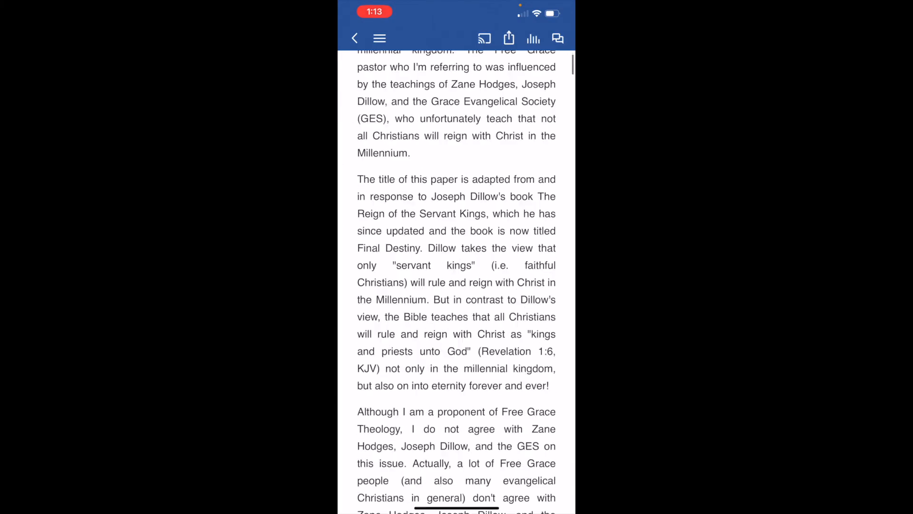
pyautogui.scroll(-3)
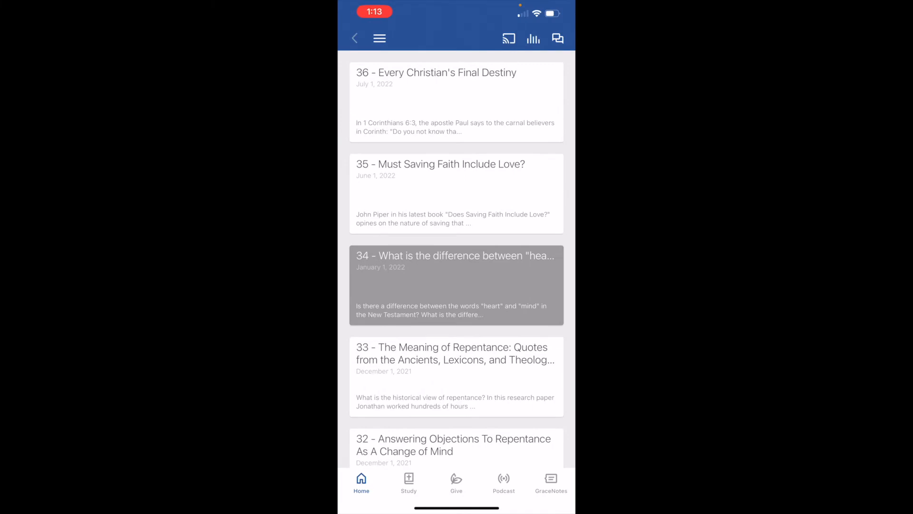
# Step: Browse down the Simply By Grace chapter list in the Podcast section
pyautogui.click(379, 38)
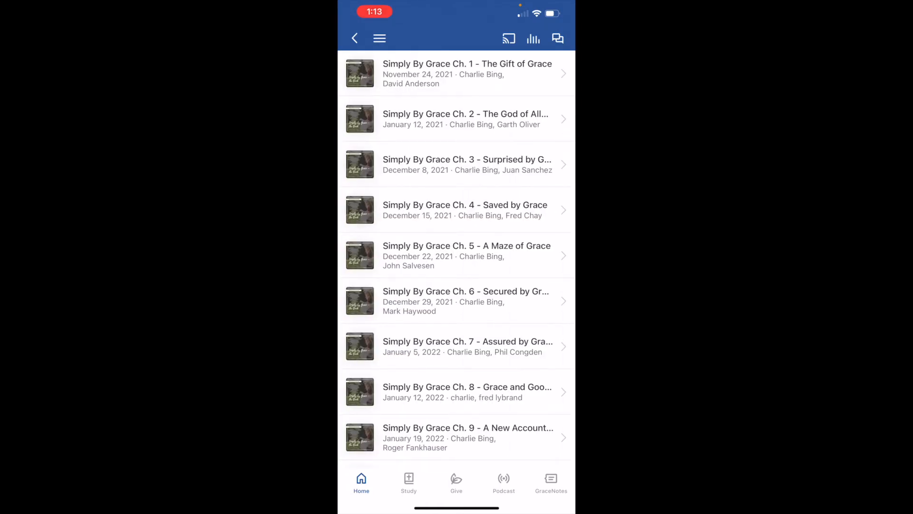
pyautogui.scroll(-3)
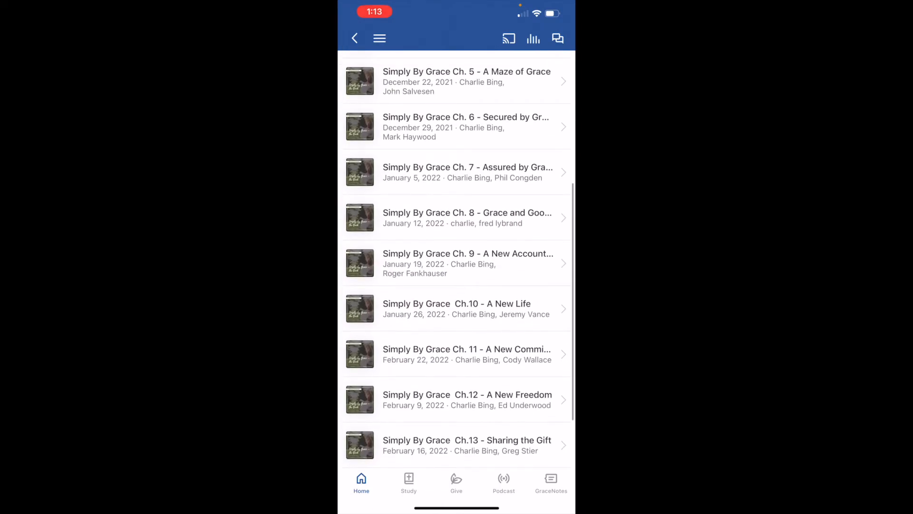
pyautogui.scroll(-3)
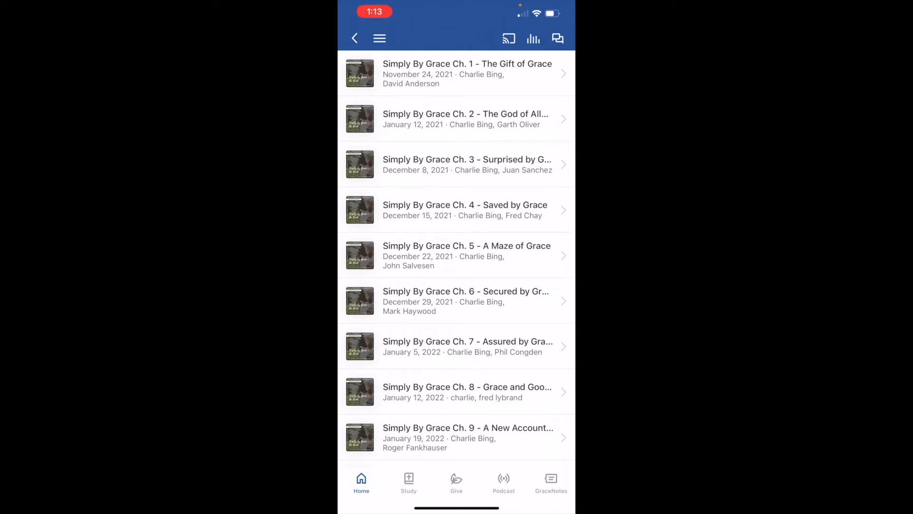
pyautogui.scroll(-3)
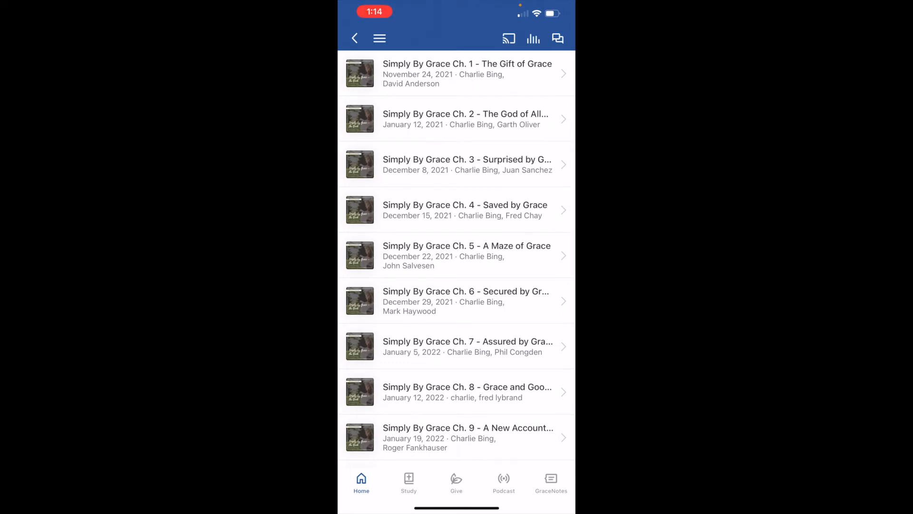
pyautogui.scroll(-3)
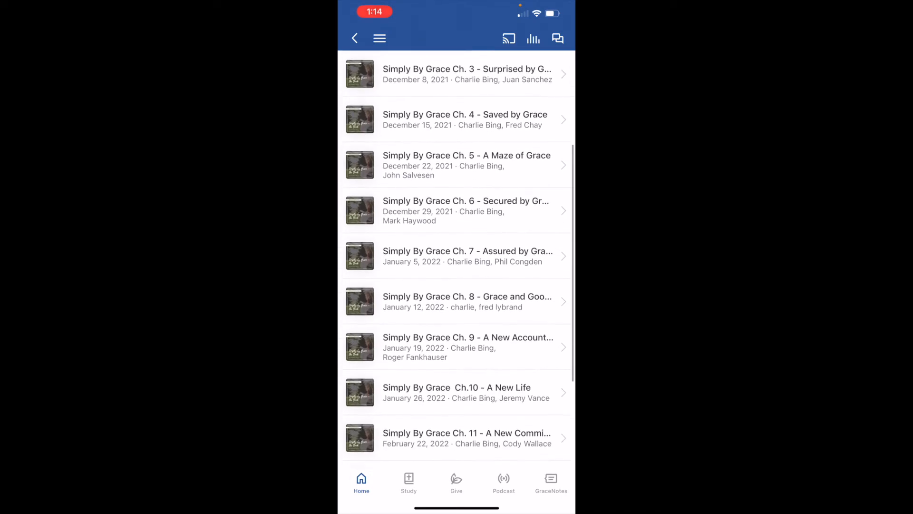
pyautogui.scroll(-3)
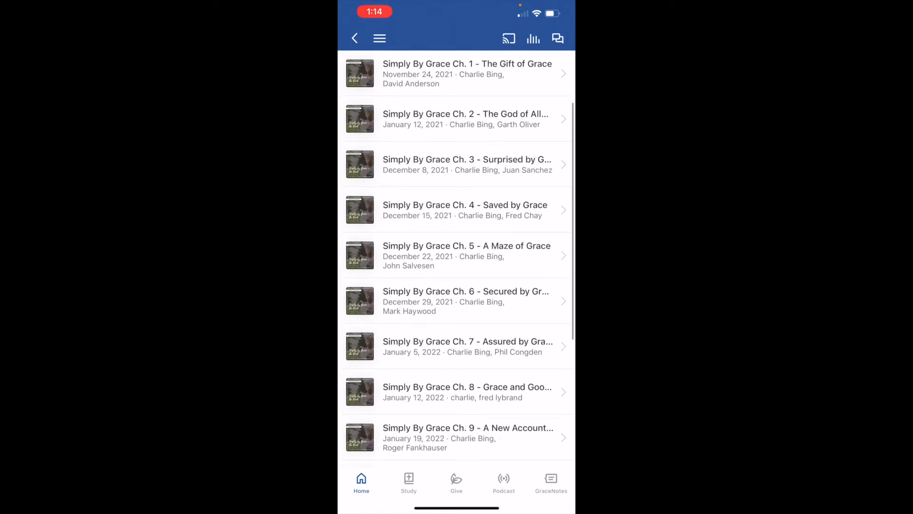
# Step: Return to the podcast collections, then move on to the Calendars section
pyautogui.click(503, 482)
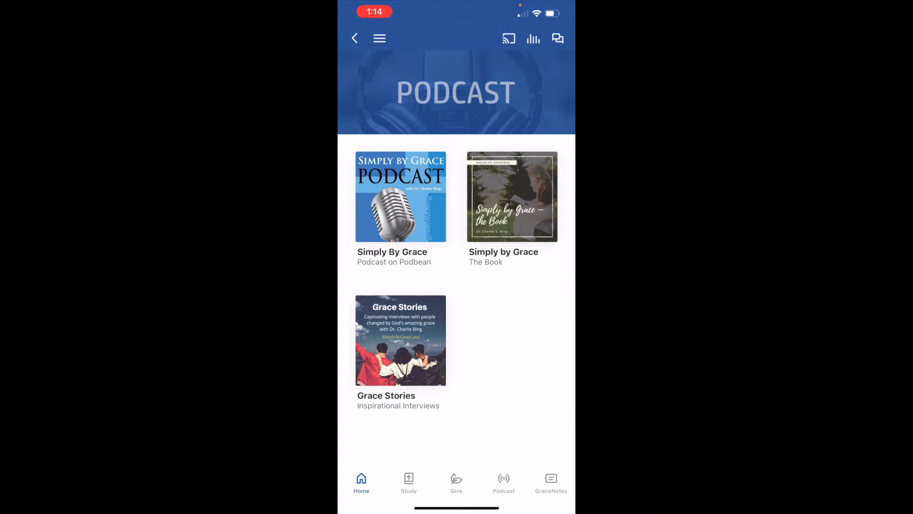
pyautogui.click(401, 341)
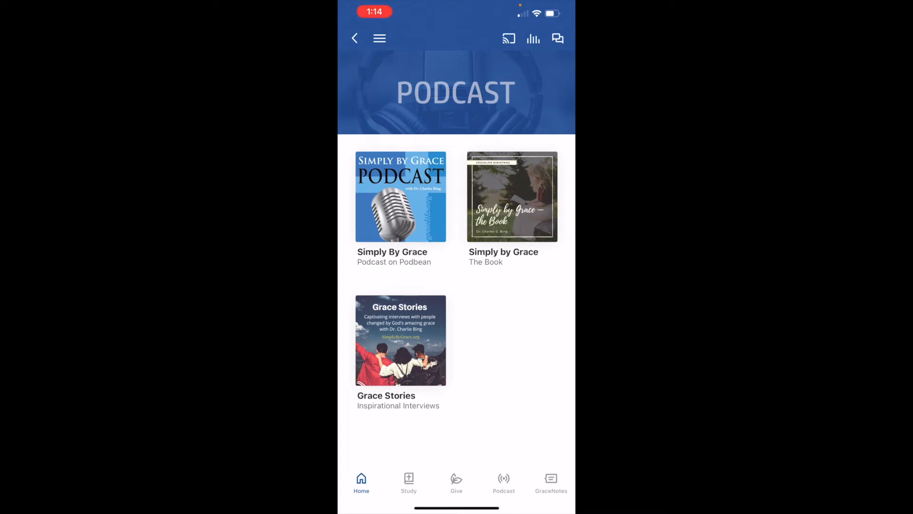
pyautogui.click(380, 38)
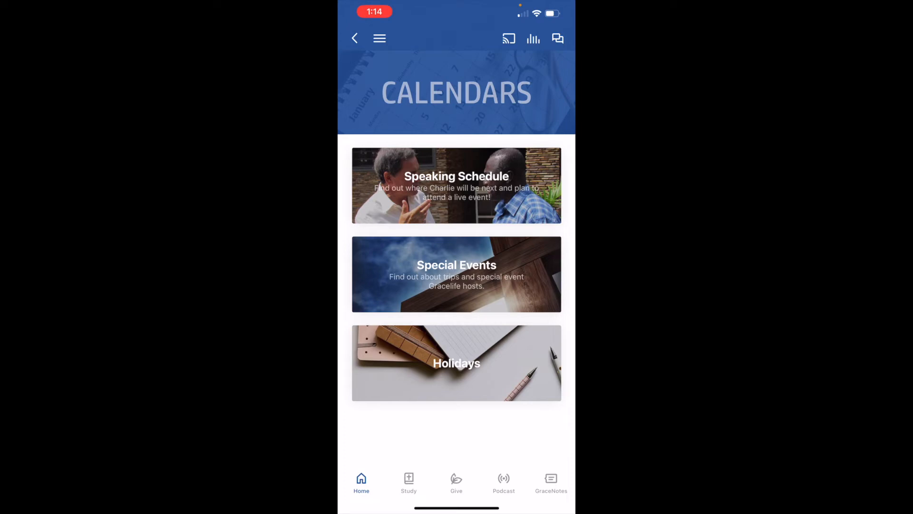
# Step: Show the Special Events calendar listing Friendship Fellowship, FGA conference and Israel 2023 tour
pyautogui.click(456, 184)
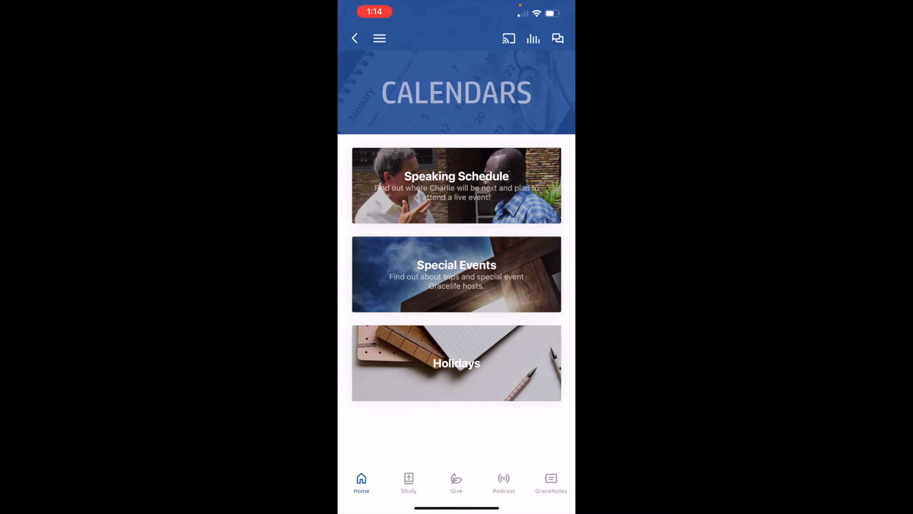
pyautogui.click(456, 274)
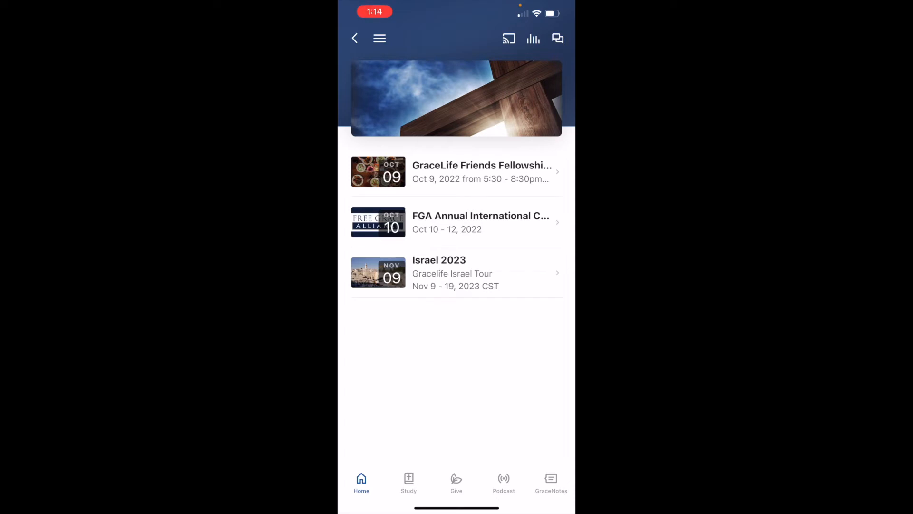
# Step: Read the Israel 2023 tour dates, registration link and description, then return to Calendars
pyautogui.click(455, 273)
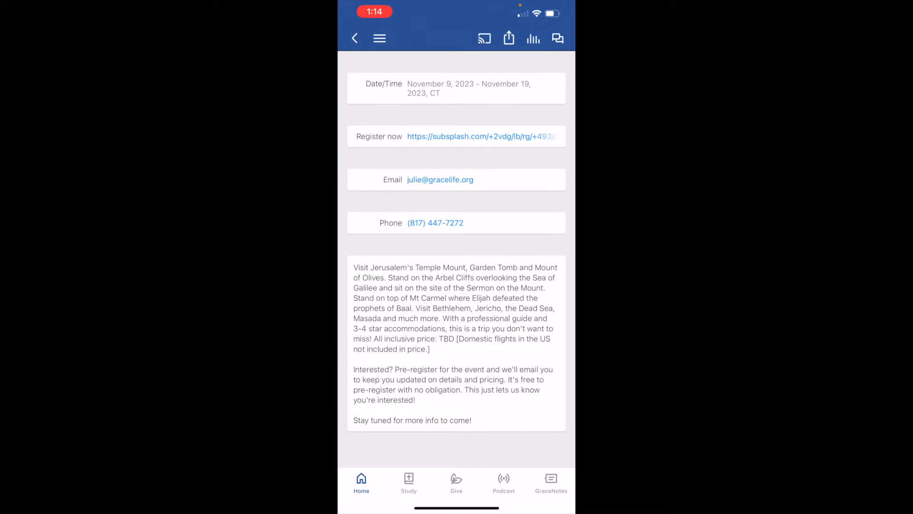
pyautogui.scroll(-3)
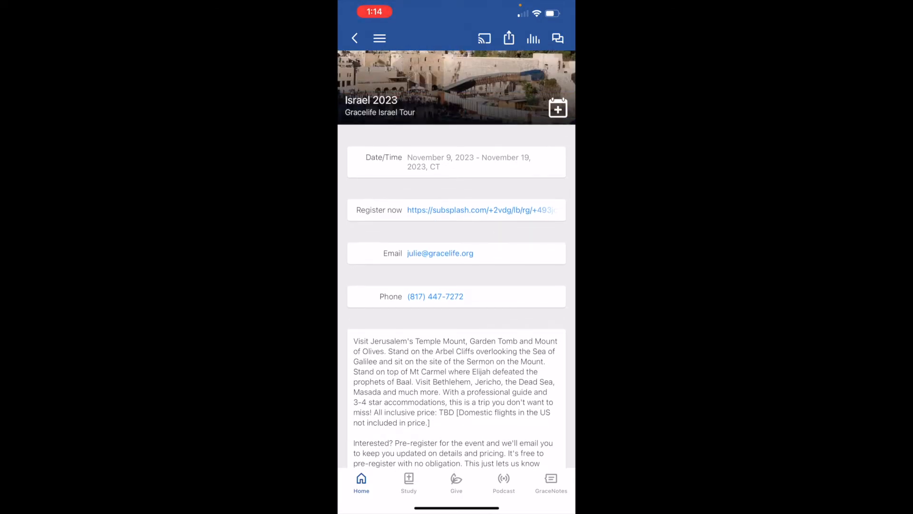
pyautogui.scroll(-3)
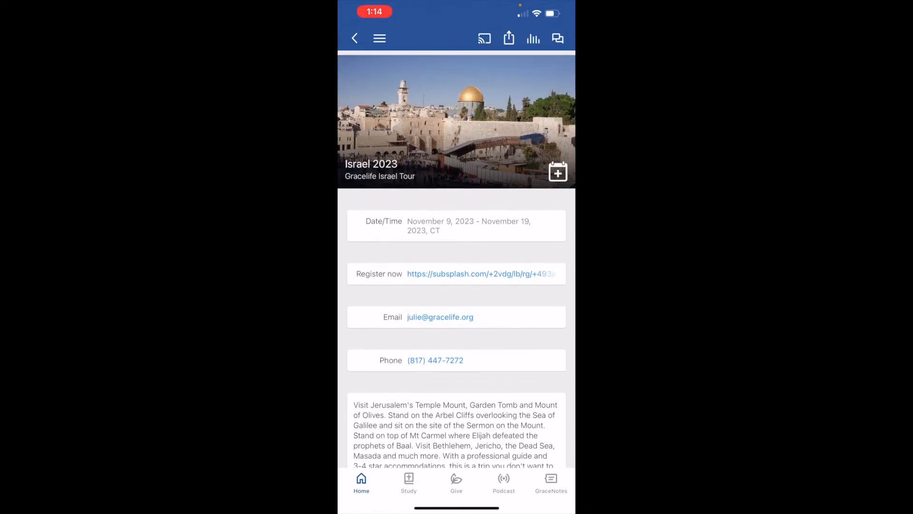
pyautogui.click(355, 38)
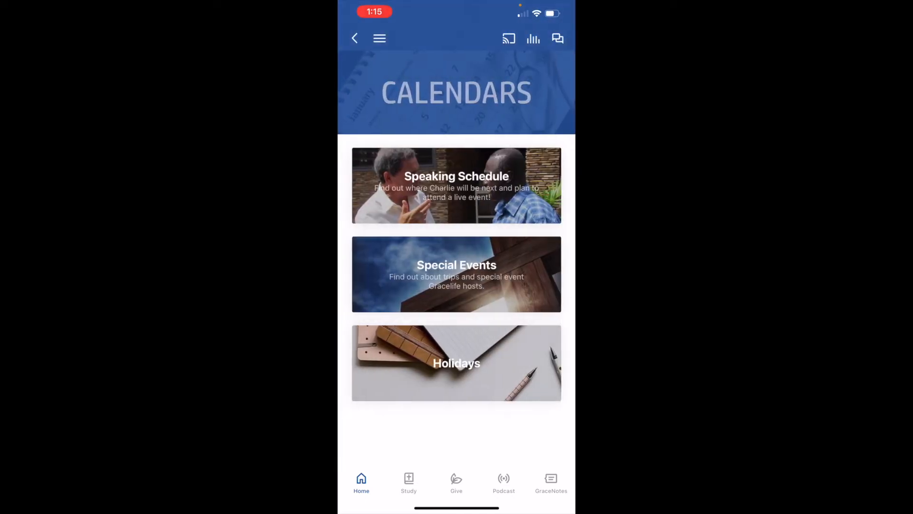
# Step: Go to the Gospel section listing the Bad News / Good News resources
pyautogui.click(354, 38)
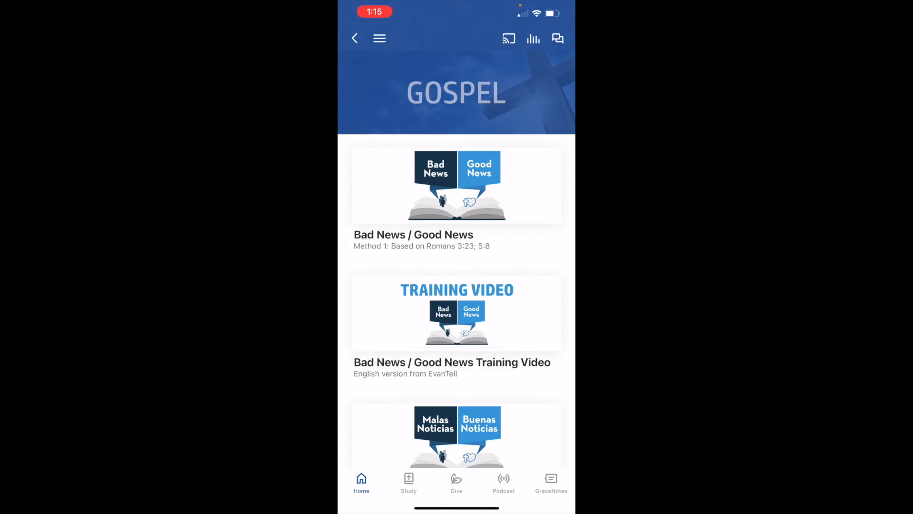
# Step: Browse down the Gospel resources, then switch to the Grace4Kidz section
pyautogui.scroll(-3)
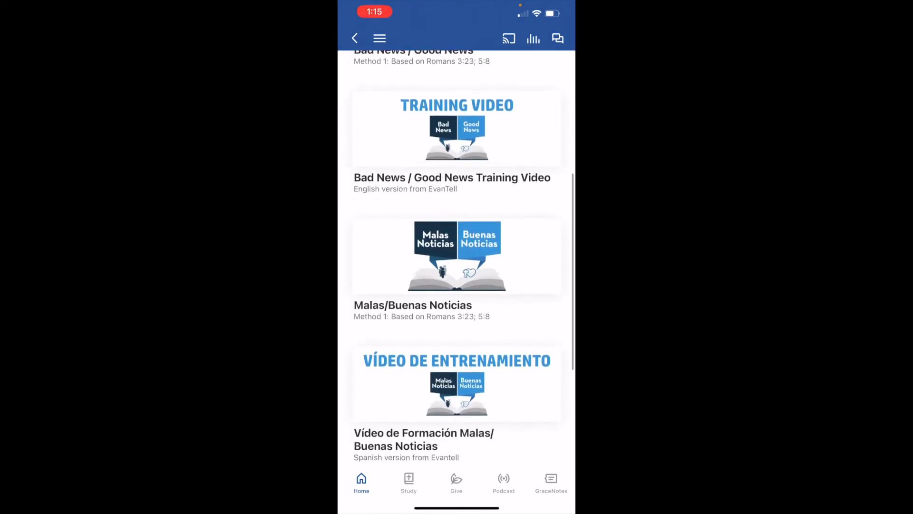
pyautogui.scroll(-3)
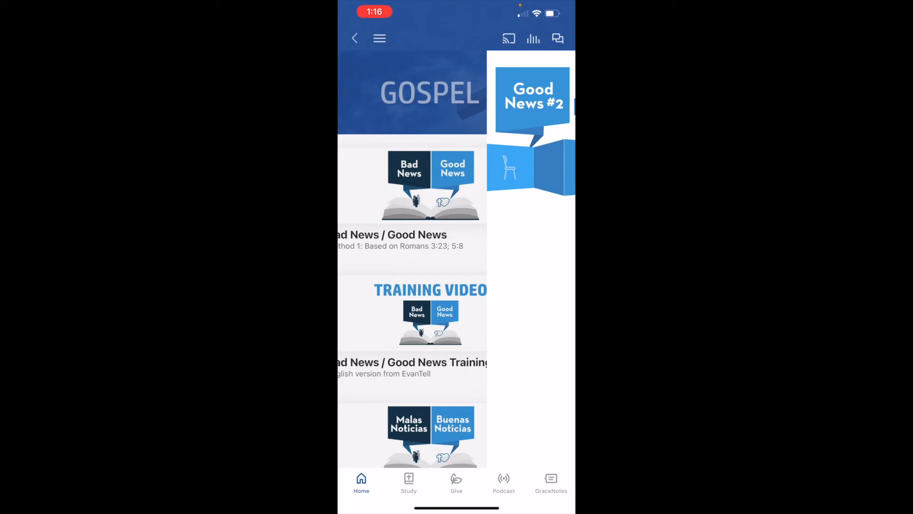
pyautogui.scroll(-3)
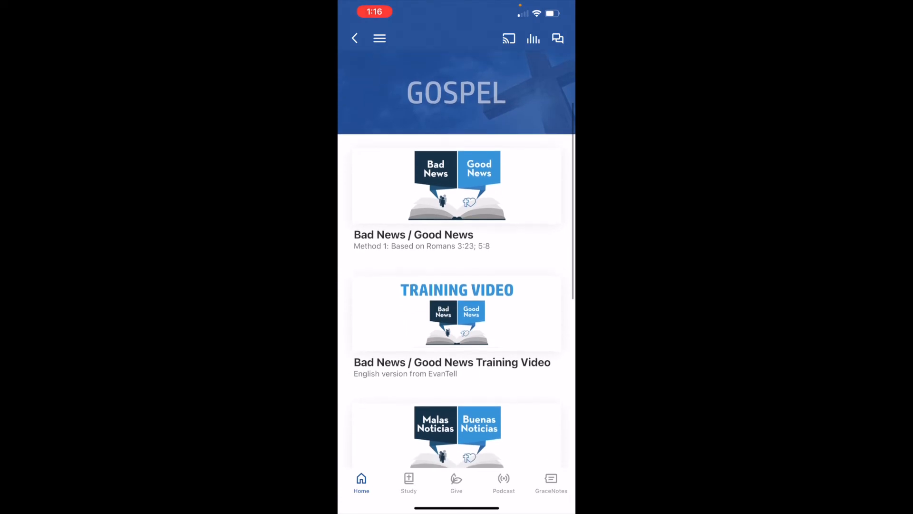
pyautogui.scroll(-3)
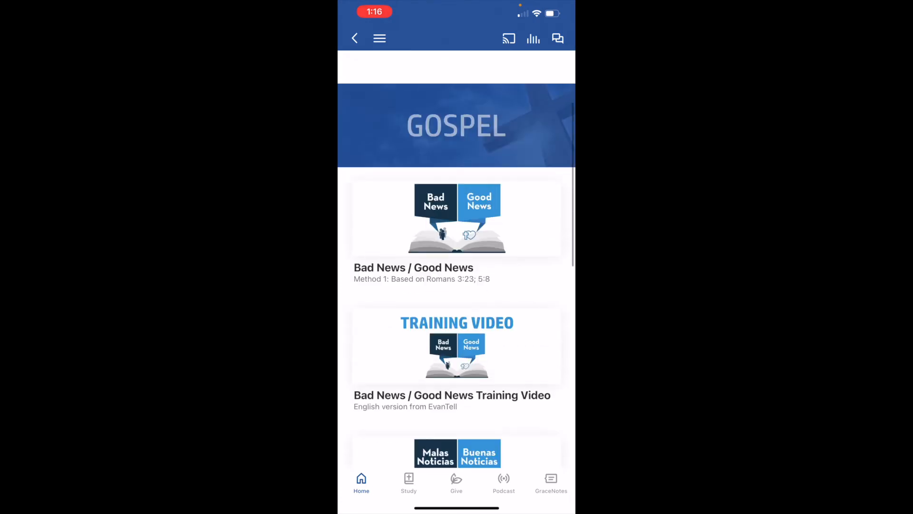
pyautogui.click(355, 38)
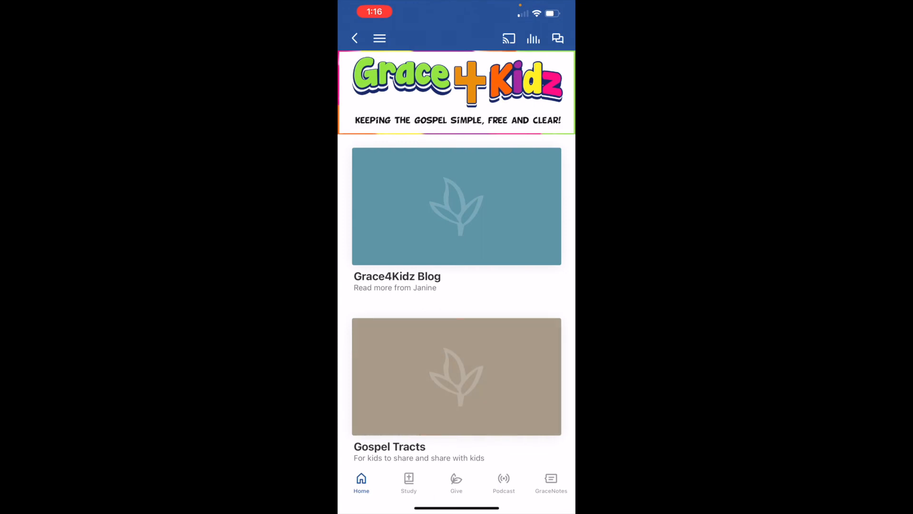
# Step: Scroll through the kids' gospel tract pages to the Romans 5:8 closing card
pyautogui.scroll(-3)
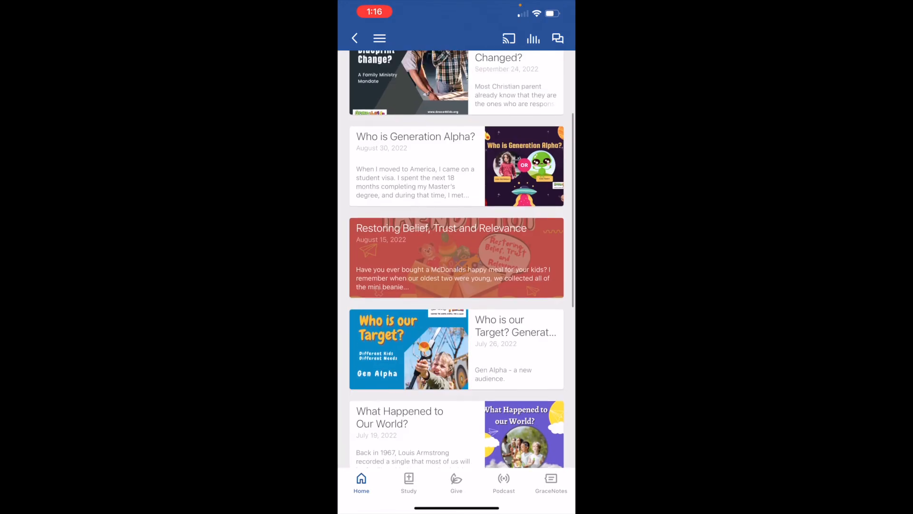
pyautogui.scroll(3)
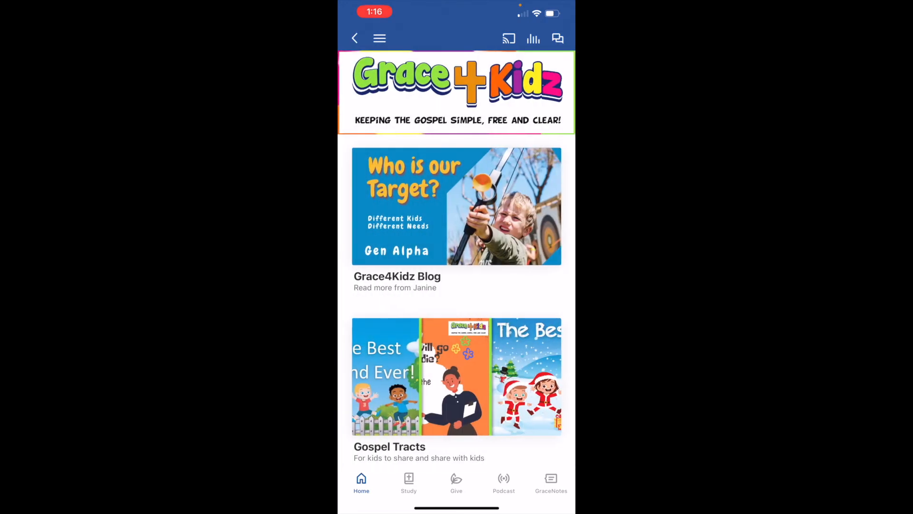
pyautogui.scroll(-3)
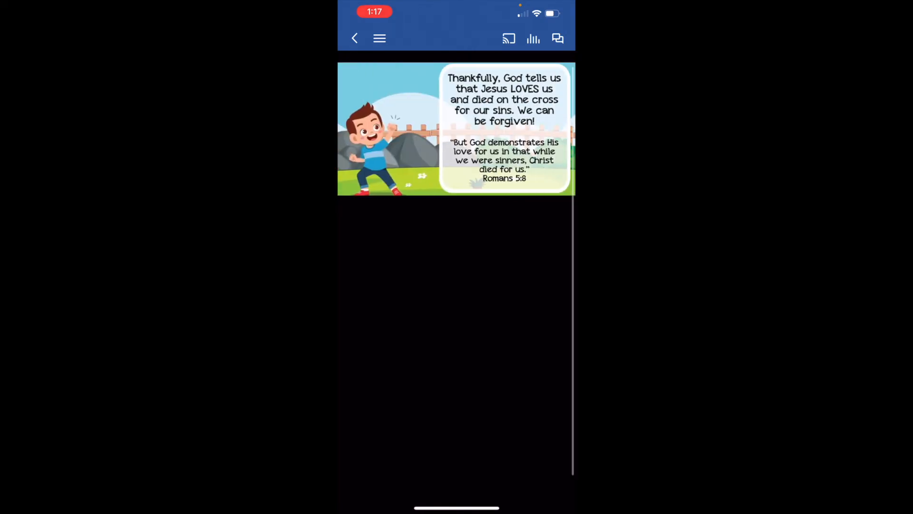
# Step: Return to the Gospel Tracts list, browse the Grace4Kidz page, then show the sections menu
pyautogui.click(354, 38)
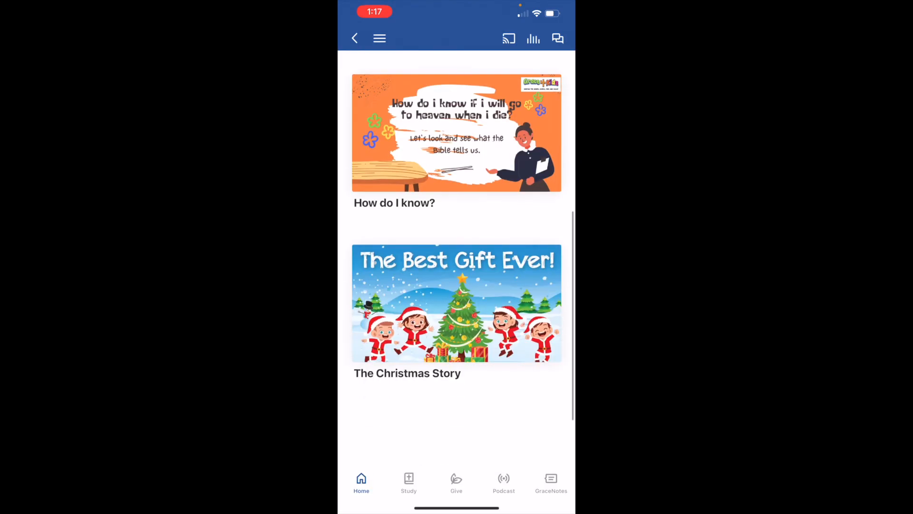
pyautogui.scroll(-3)
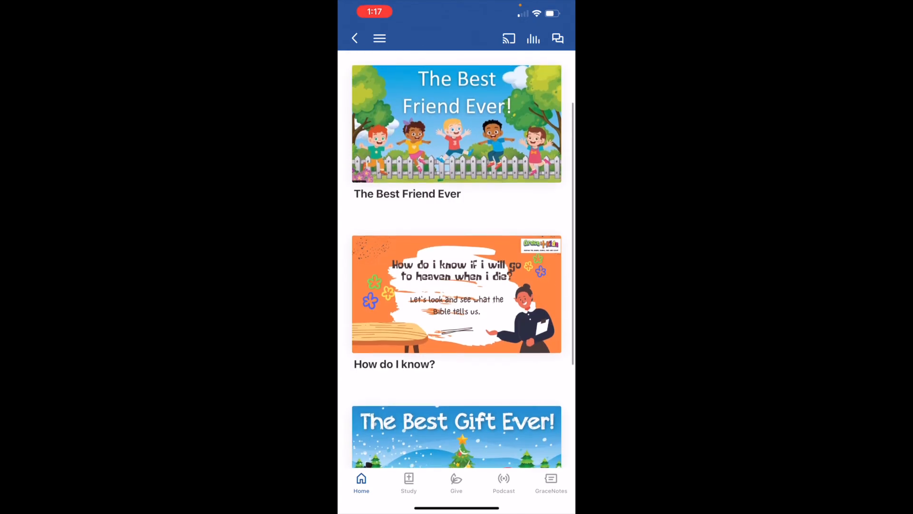
pyautogui.scroll(-3)
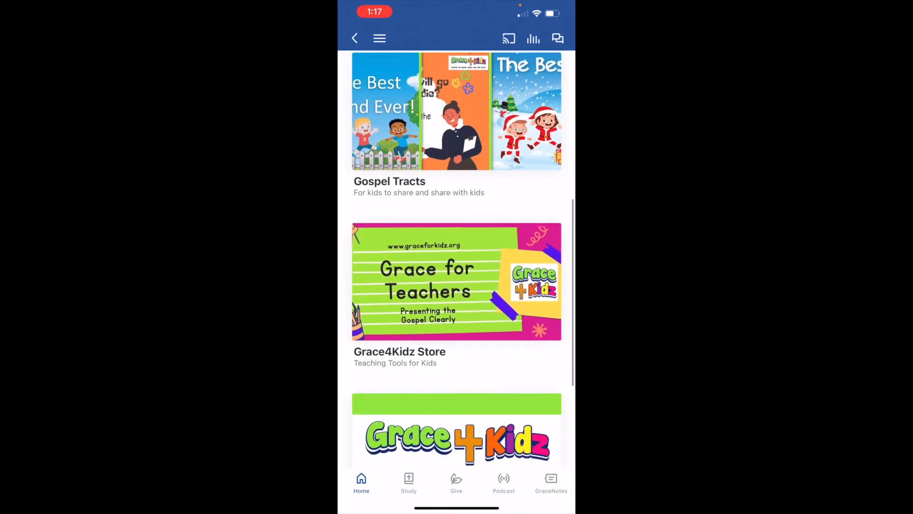
pyautogui.scroll(-3)
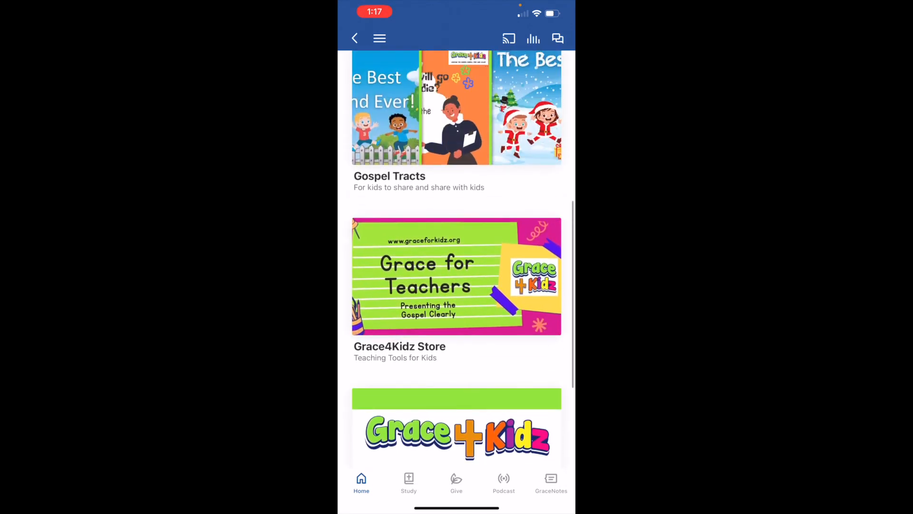
pyautogui.scroll(-3)
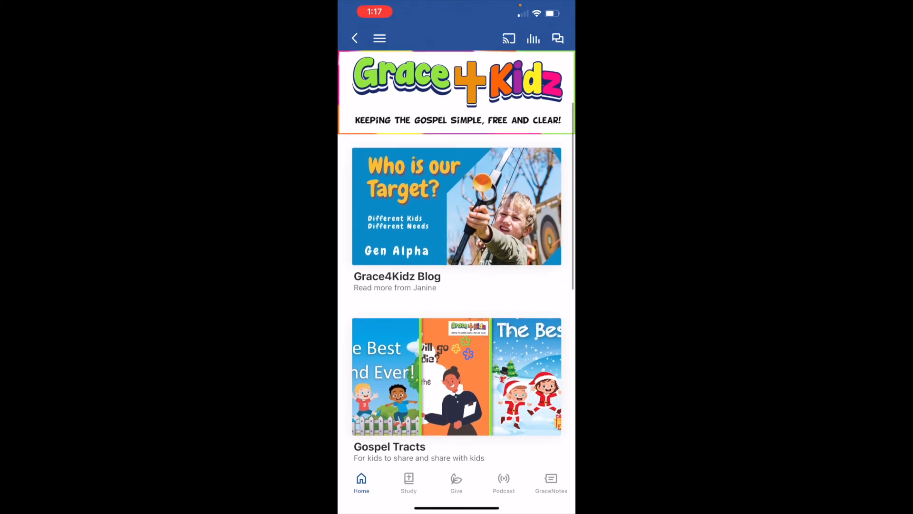
pyautogui.click(380, 38)
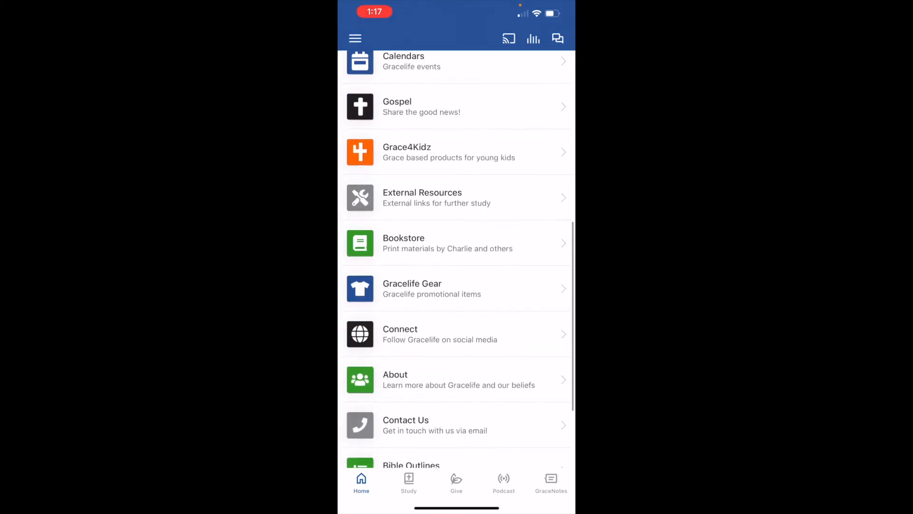
# Step: Enter External Resources and browse the ministry grid from Free Grace Alliance down to Bible.org
pyautogui.click(457, 198)
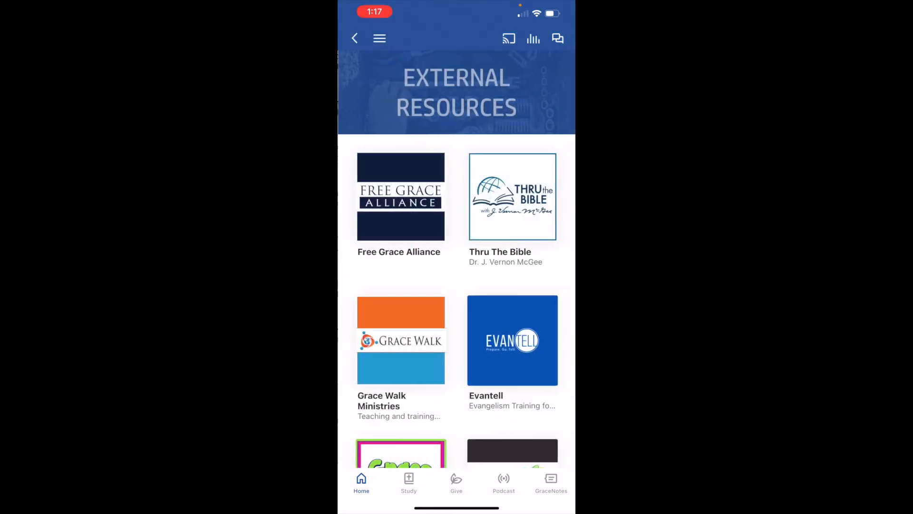
pyautogui.scroll(-3)
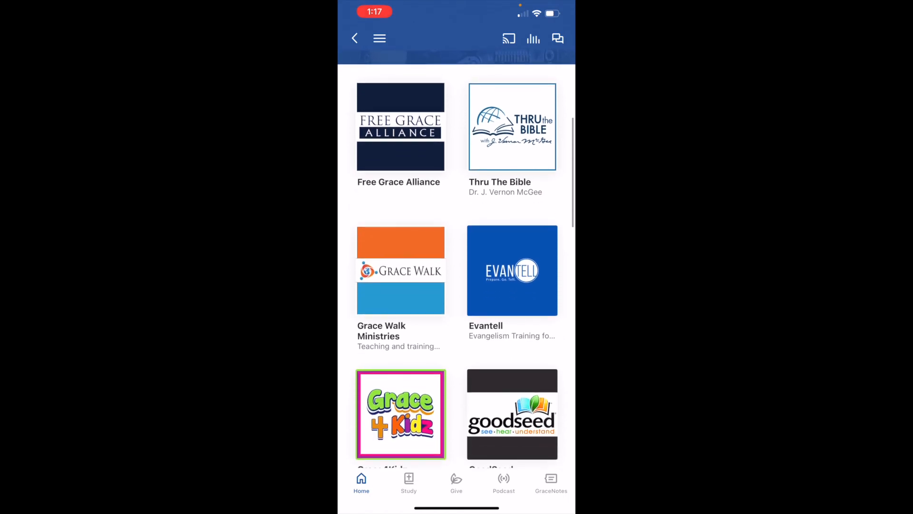
pyautogui.scroll(-3)
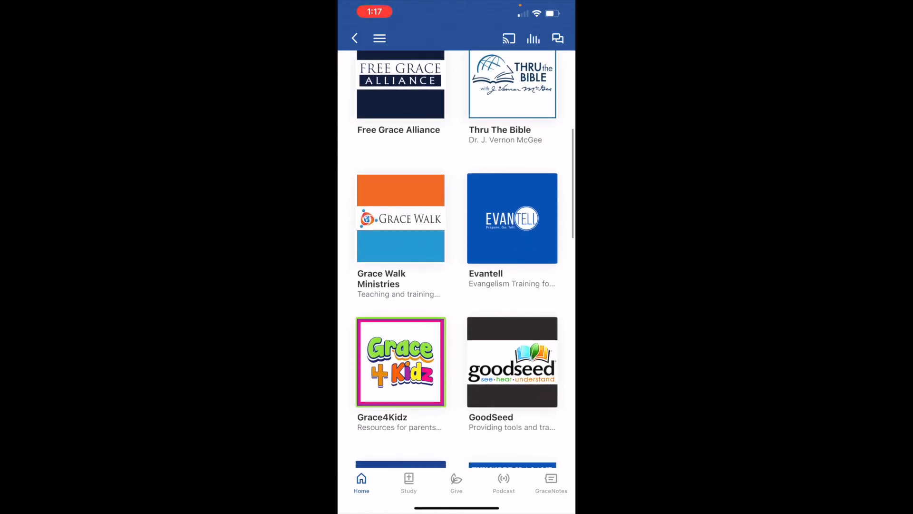
pyautogui.scroll(-3)
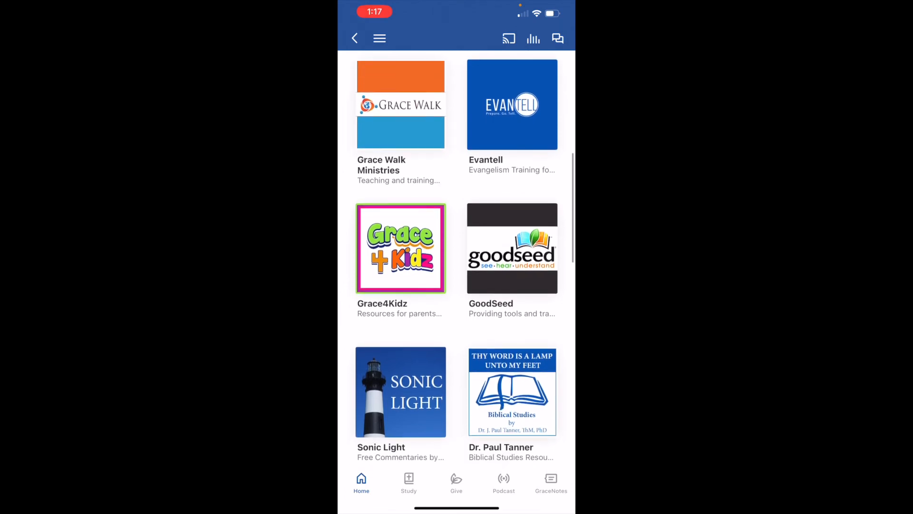
pyautogui.scroll(-3)
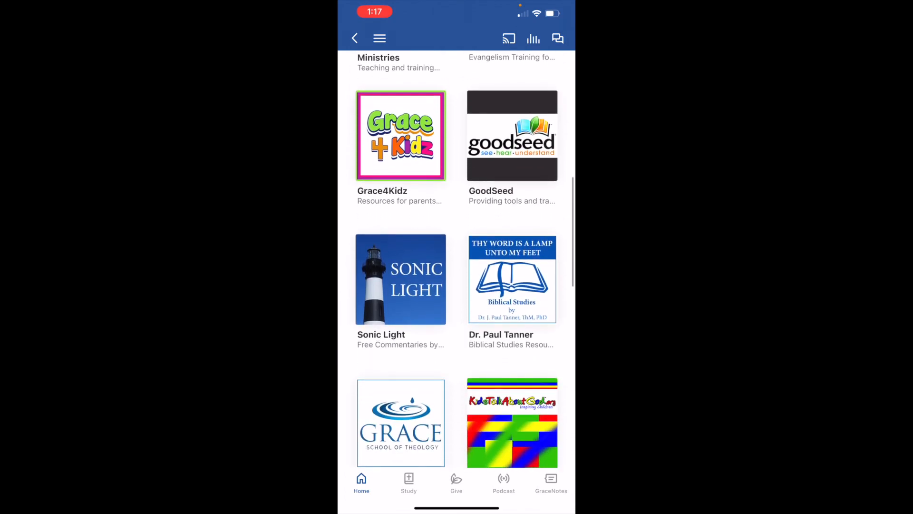
pyautogui.scroll(3)
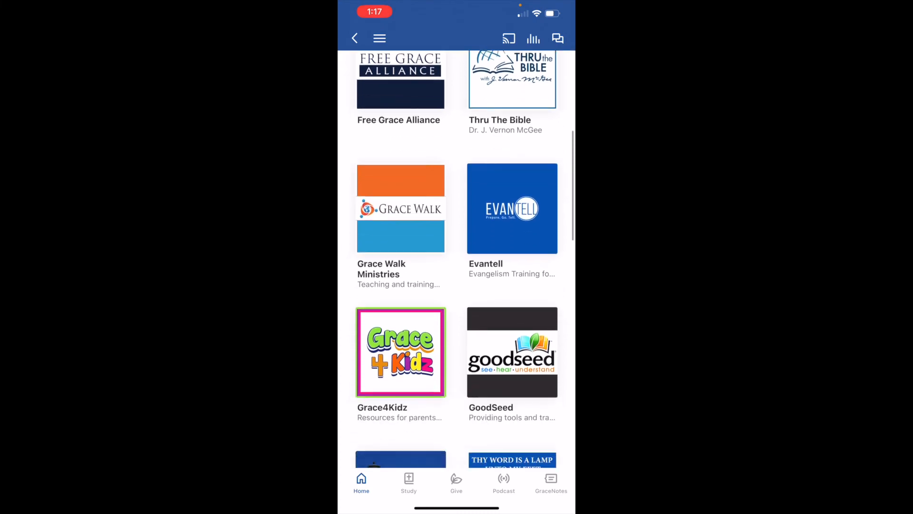
pyautogui.scroll(-3)
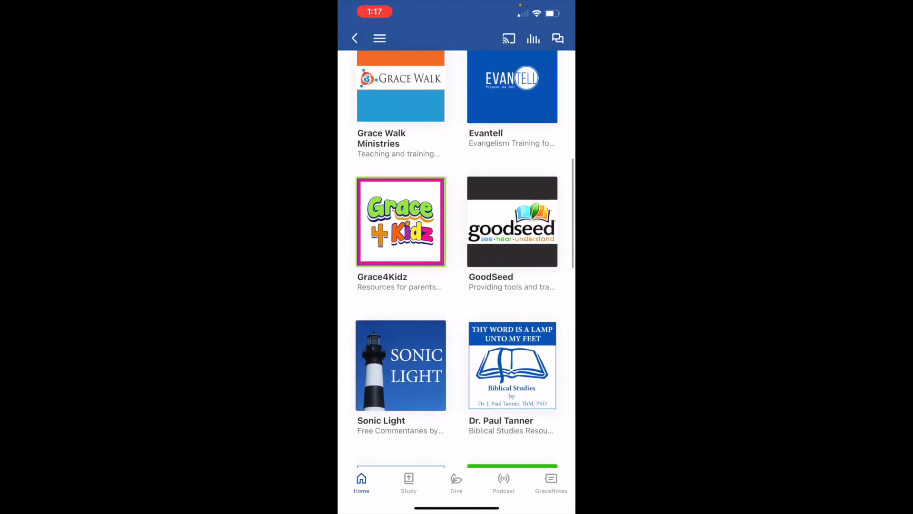
pyautogui.scroll(-3)
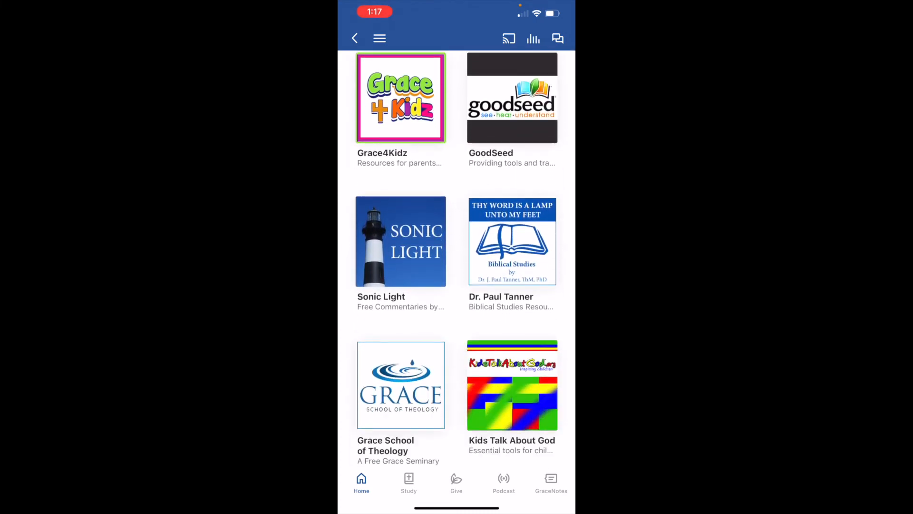
pyautogui.scroll(-3)
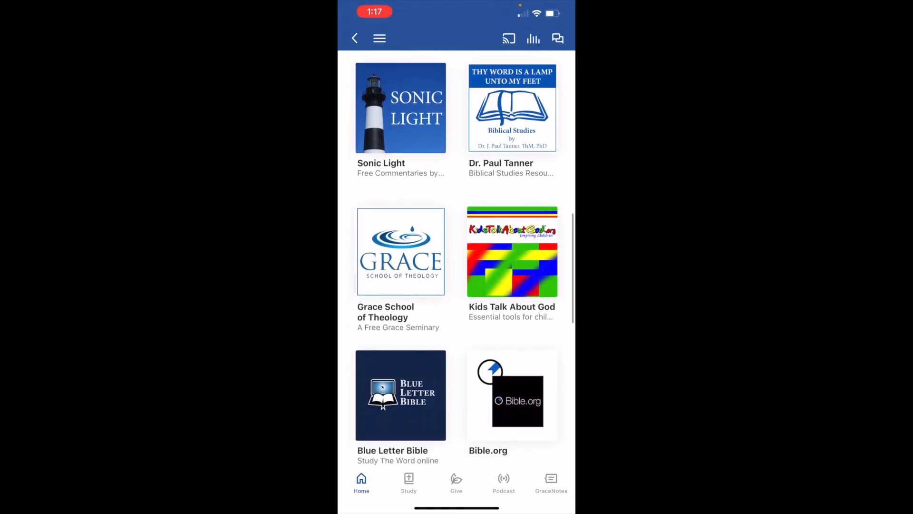
pyautogui.scroll(-3)
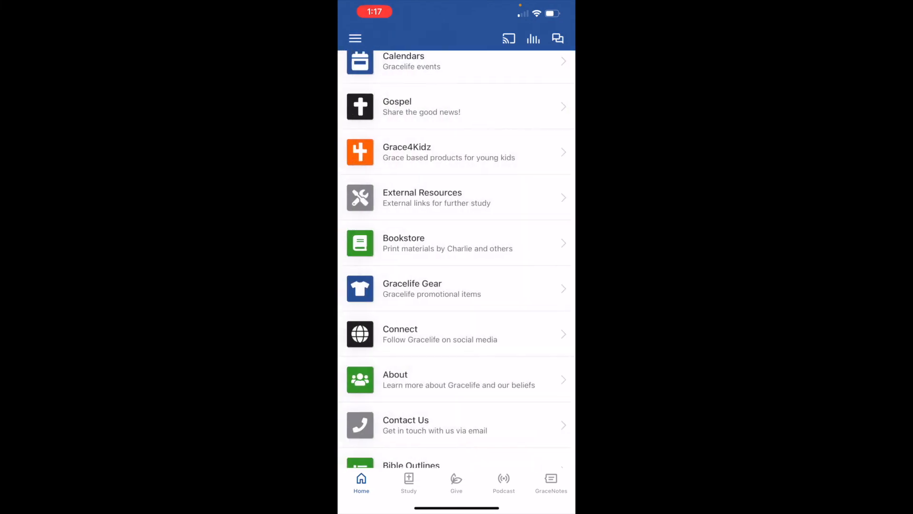
# Step: Browse the Bookstore's Charlie Bing titles, then go to the Bible Outlines section
pyautogui.scroll(-3)
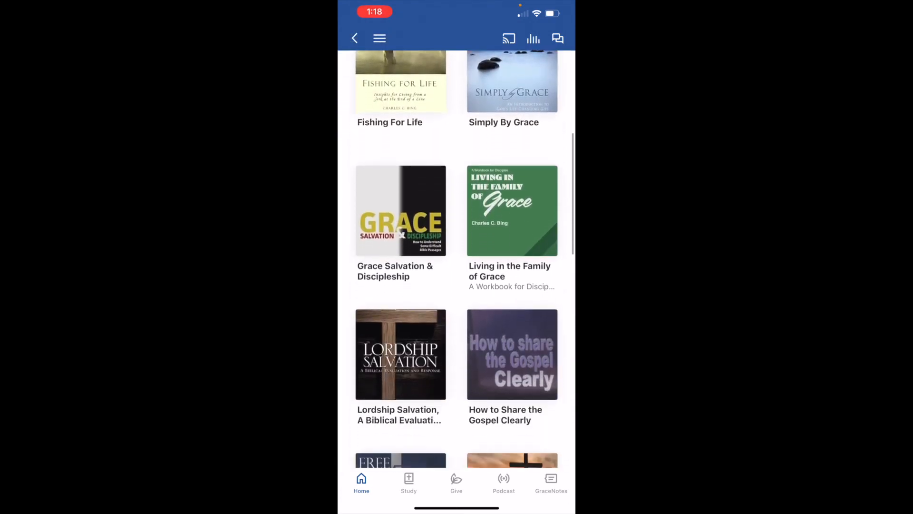
pyautogui.scroll(-3)
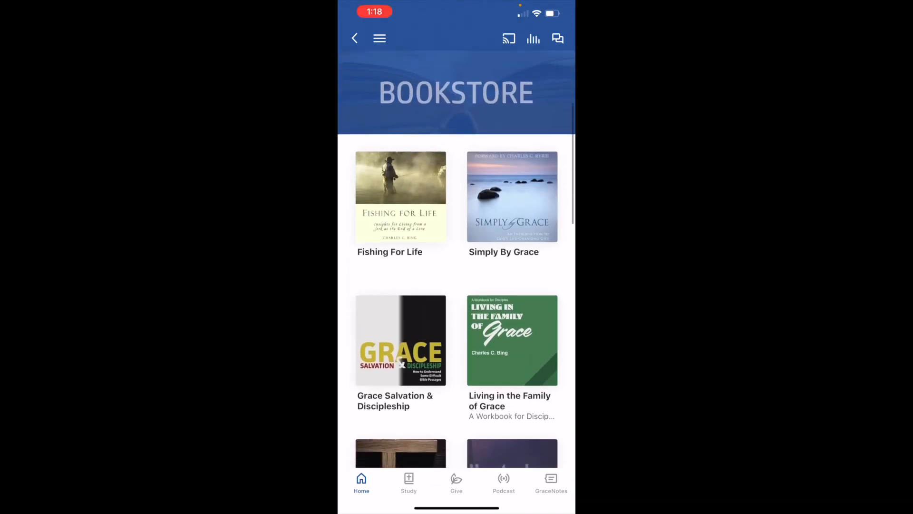
pyautogui.click(355, 38)
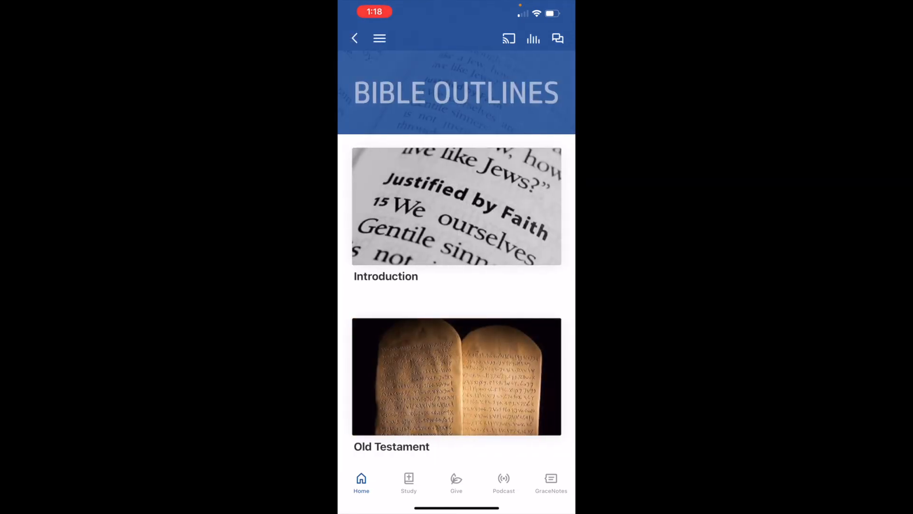
# Step: Choose New Testament, then Romans, showing its Author, Date & Place, Purpose and Outline topics
pyautogui.scroll(-3)
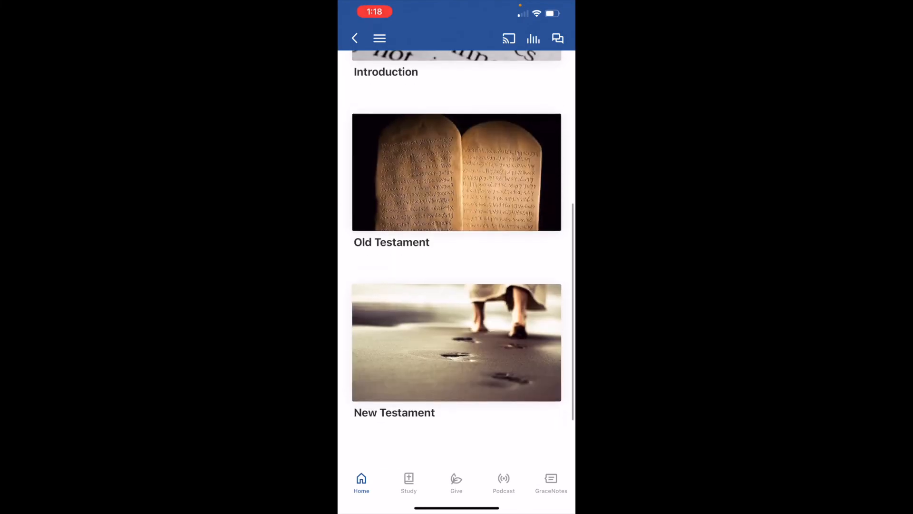
pyautogui.click(455, 342)
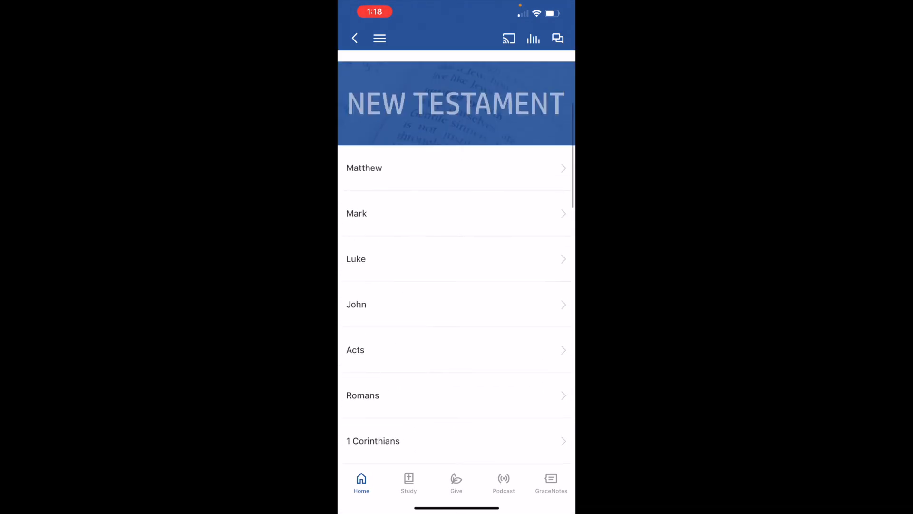
pyautogui.click(362, 394)
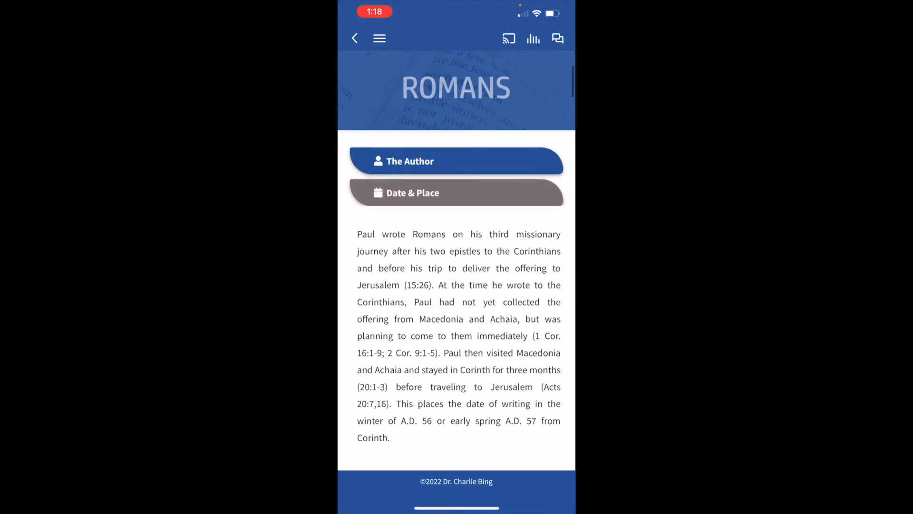
pyautogui.scroll(-3)
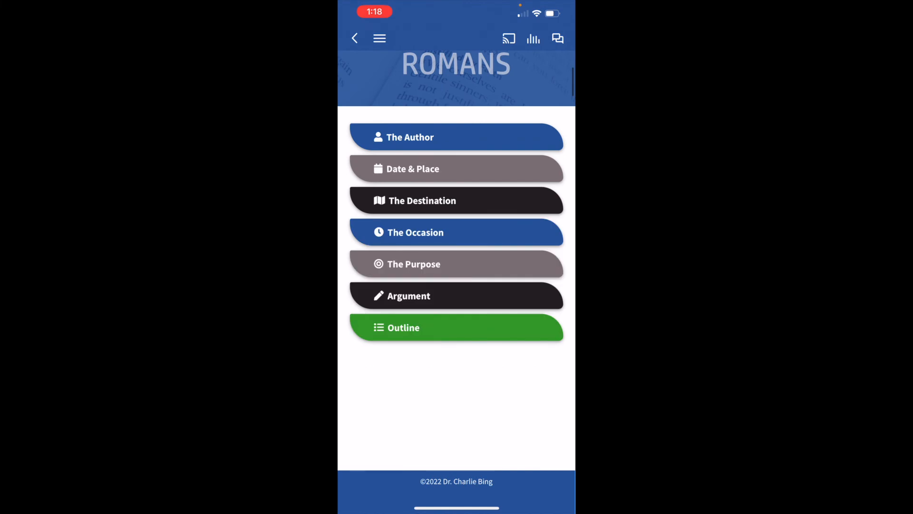
# Step: Read the Romans Occasion, Purpose and Outline sections, then return to the New Testament book list
pyautogui.click(455, 232)
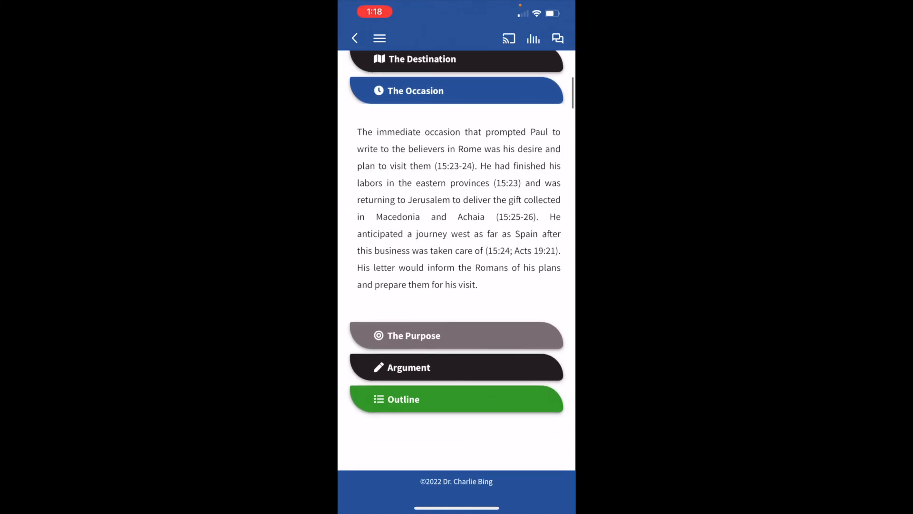
pyautogui.click(456, 336)
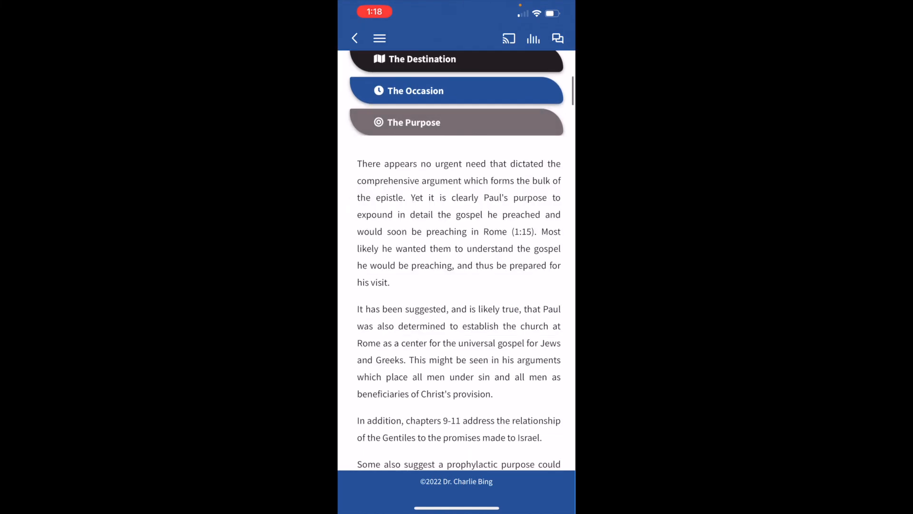
pyautogui.scroll(-3)
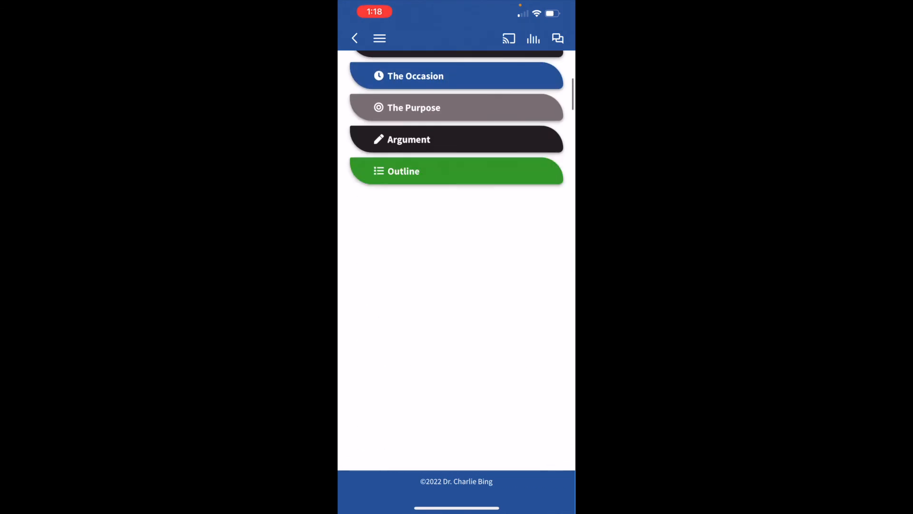
pyautogui.click(455, 170)
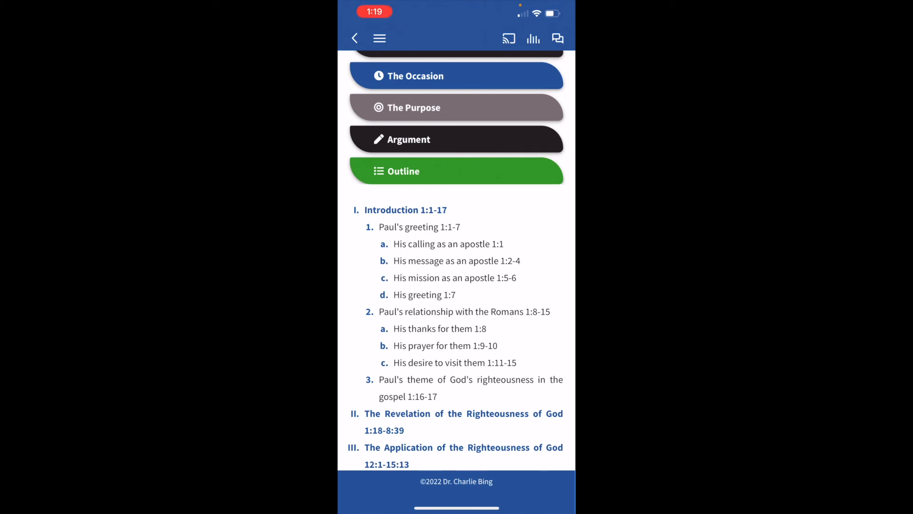
pyautogui.click(405, 210)
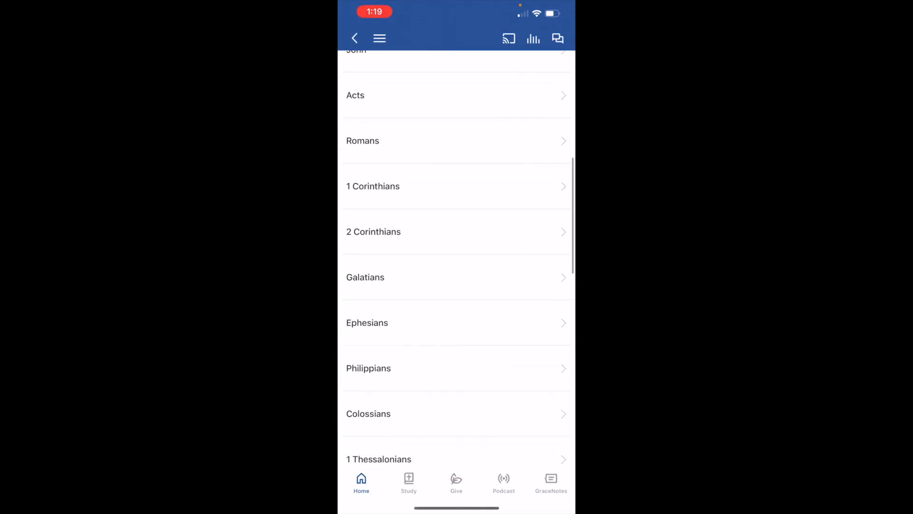
# Step: Back out through Bible Outlines to the home menu of sections
pyautogui.scroll(-3)
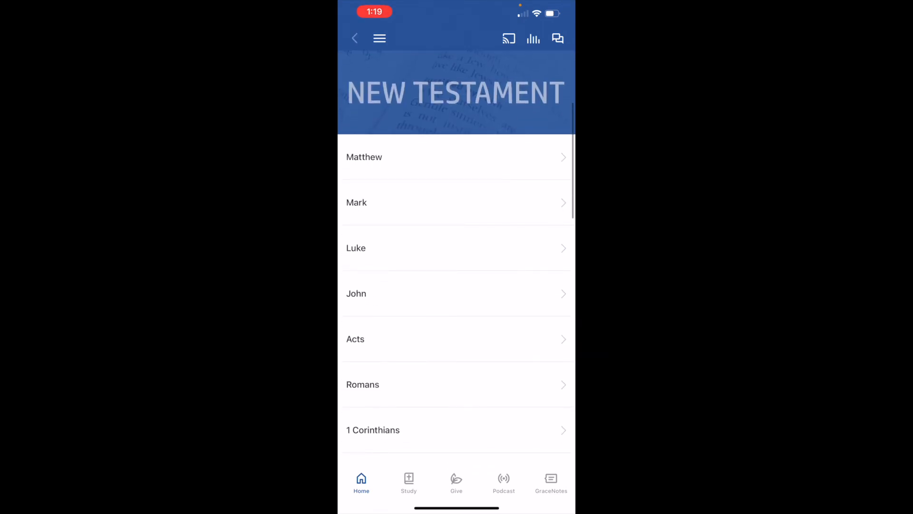
pyautogui.click(355, 38)
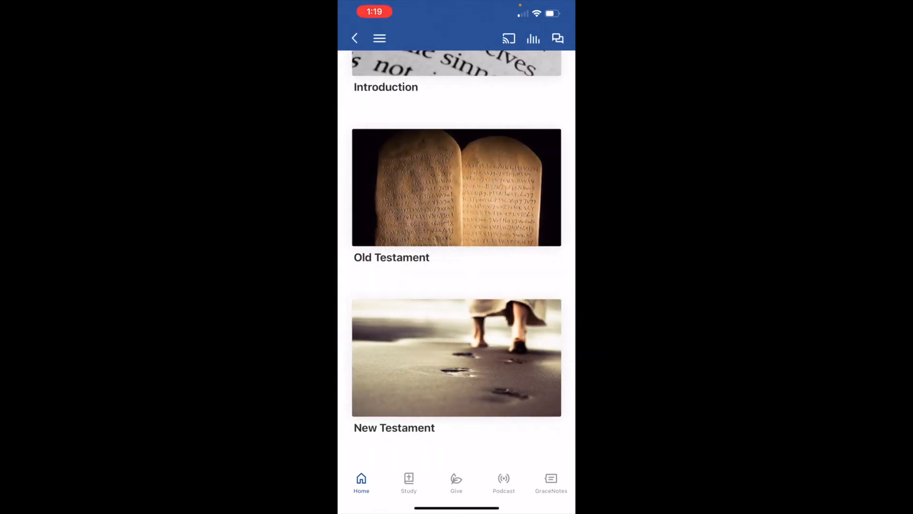
pyautogui.click(355, 38)
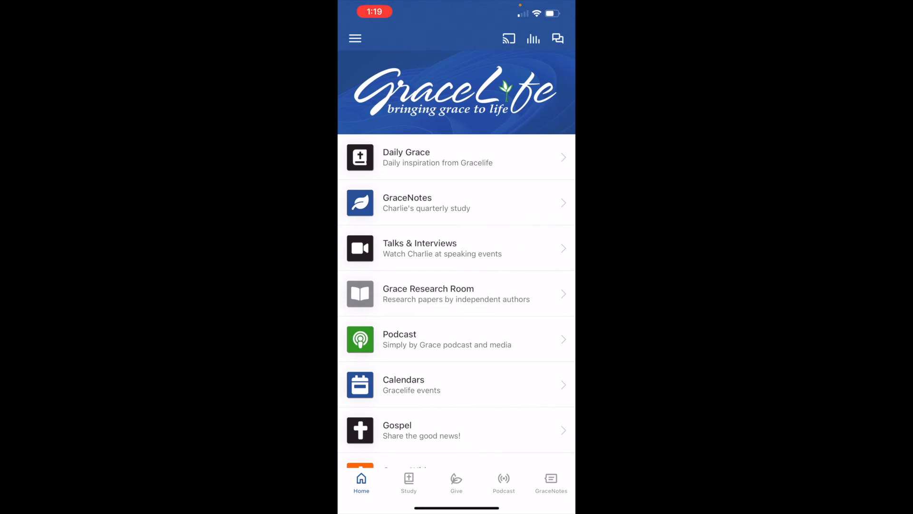
# Step: Enter the Study reader, browse the Reading Plan, view the Monday, September 26 reading, and land on Genesis 3
pyautogui.click(408, 483)
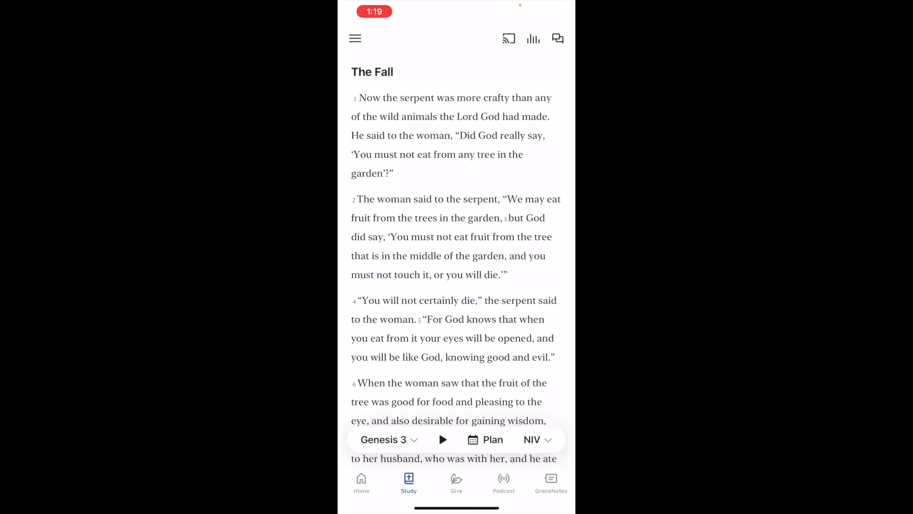
pyautogui.click(485, 440)
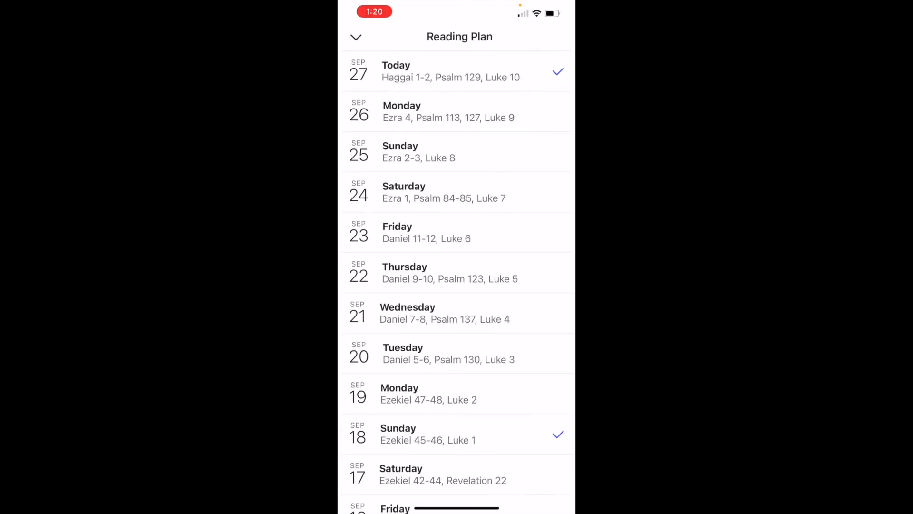
pyautogui.scroll(-3)
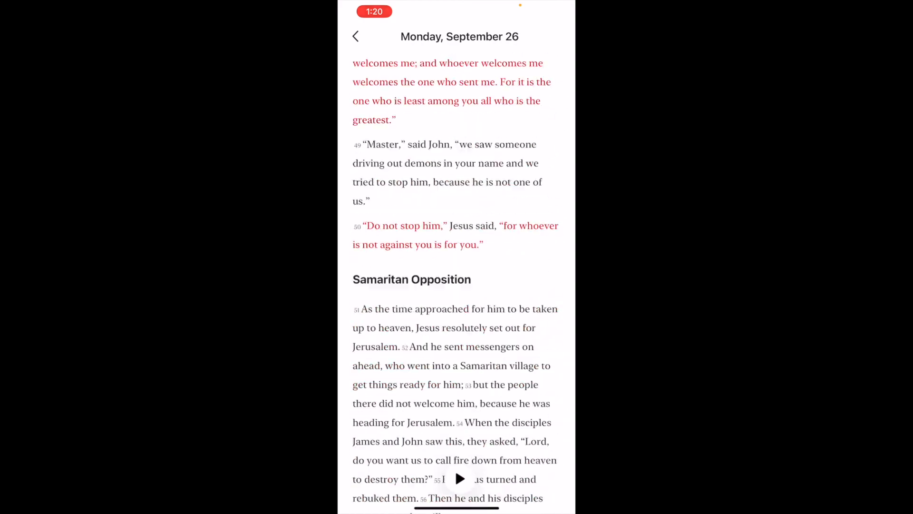
pyautogui.click(356, 36)
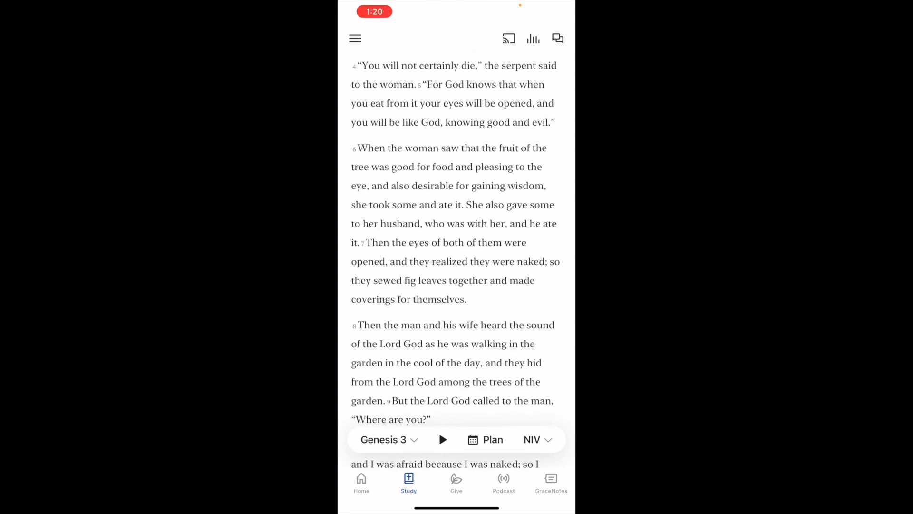
# Step: Review the available Bible translations and keep NIV selected
pyautogui.scroll(-3)
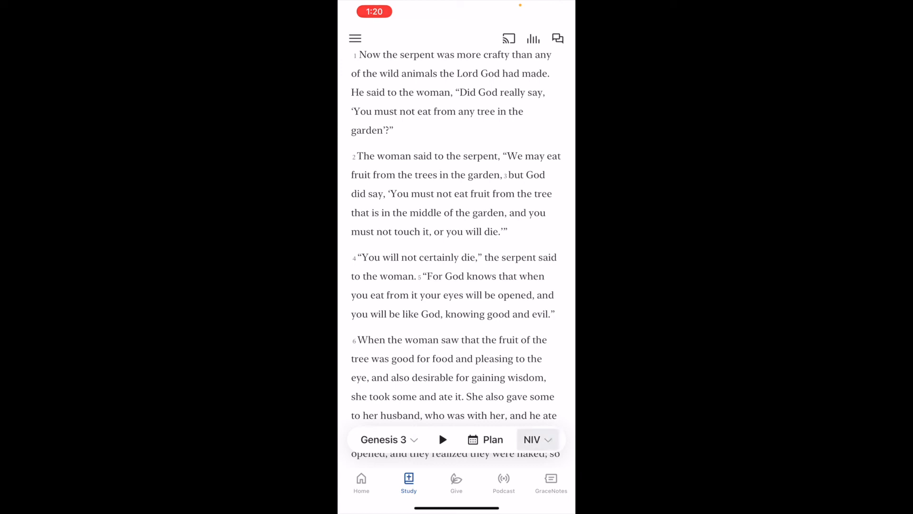
pyautogui.click(532, 439)
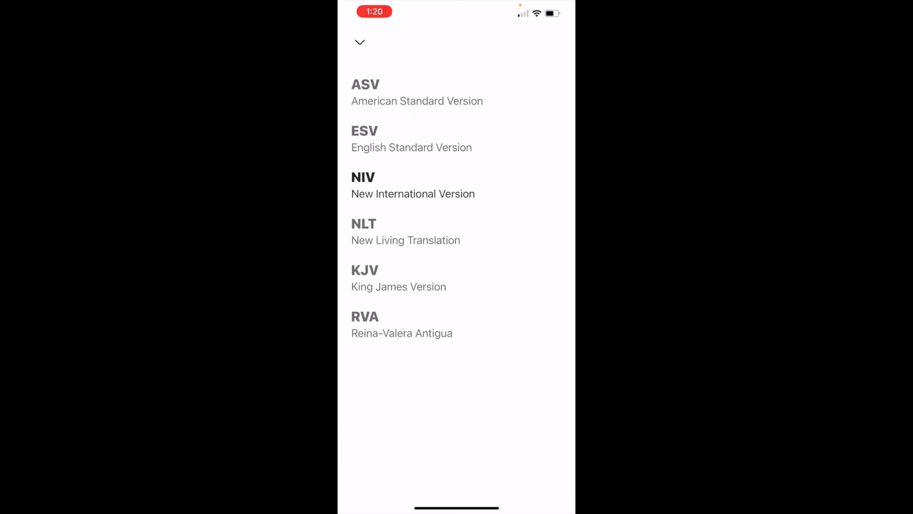
pyautogui.click(362, 186)
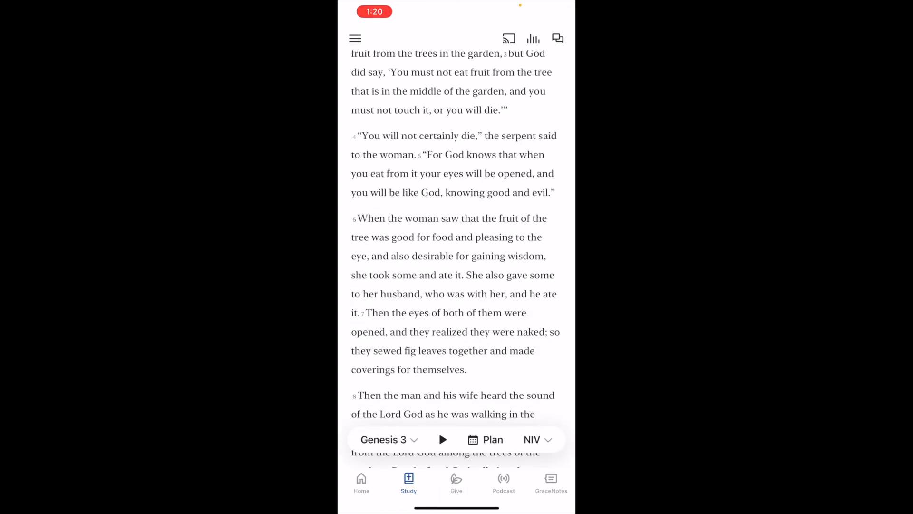
# Step: Go to the Give screen showing donation amount and frequency choices
pyautogui.scroll(-3)
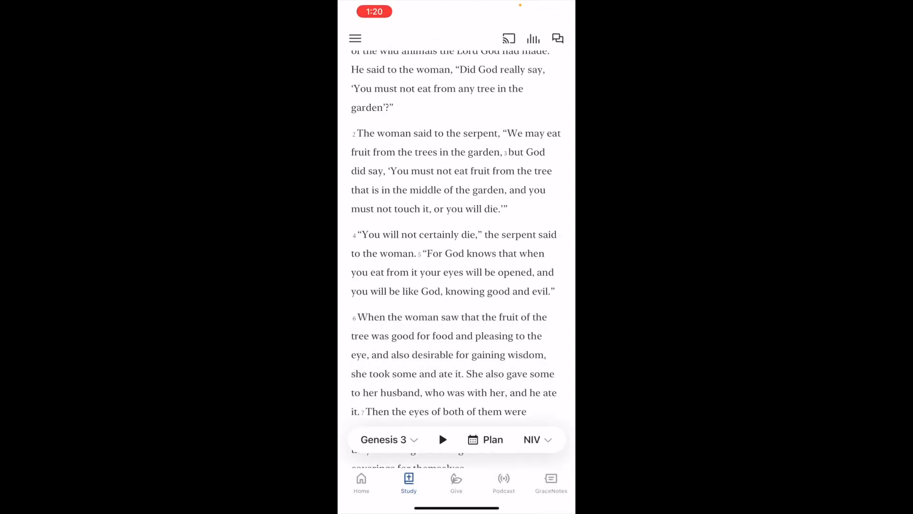
pyautogui.click(455, 482)
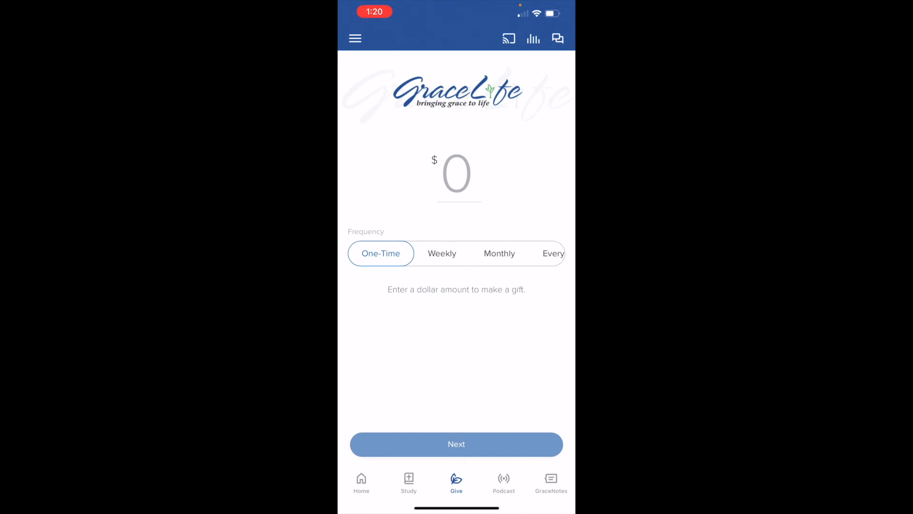
# Step: Pass through the GraceNotes language list and return to the home menu
pyautogui.click(551, 483)
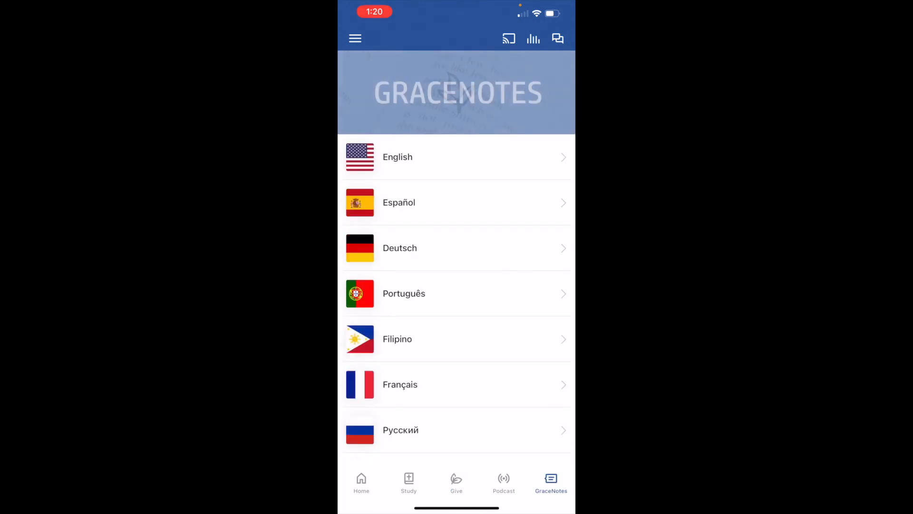
pyautogui.click(362, 482)
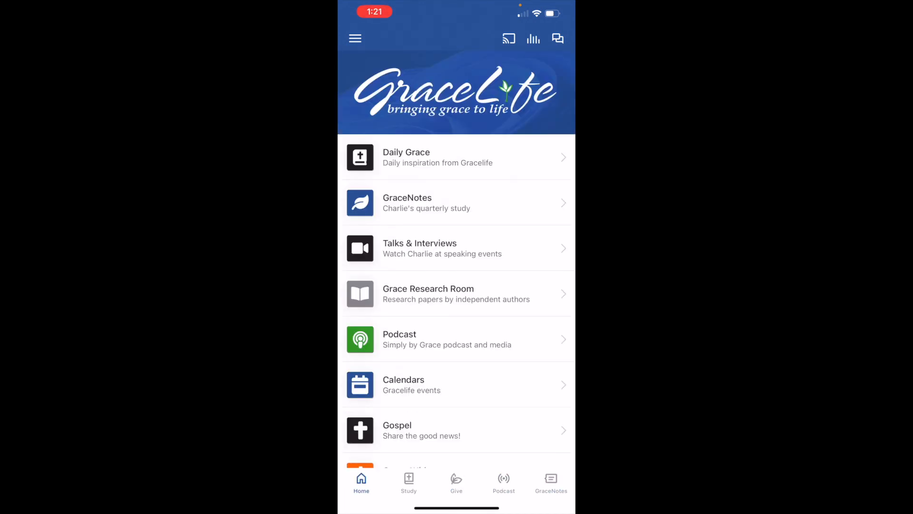
# Step: Scroll the home menu sections down to Bible Outlines
pyautogui.scroll(-3)
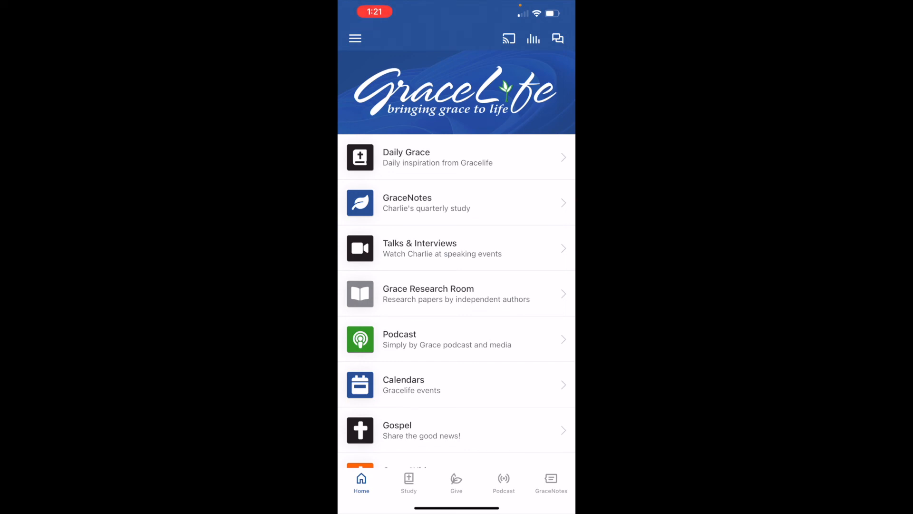
pyautogui.scroll(-3)
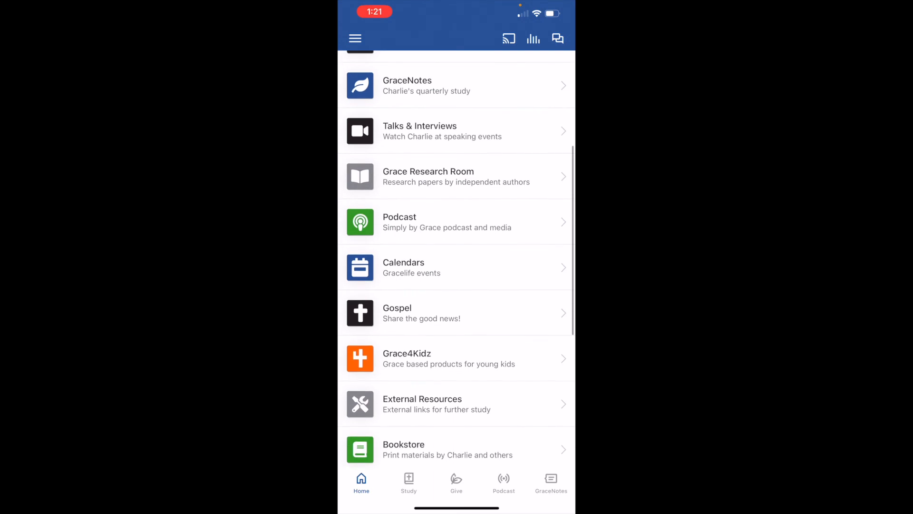
pyautogui.scroll(-3)
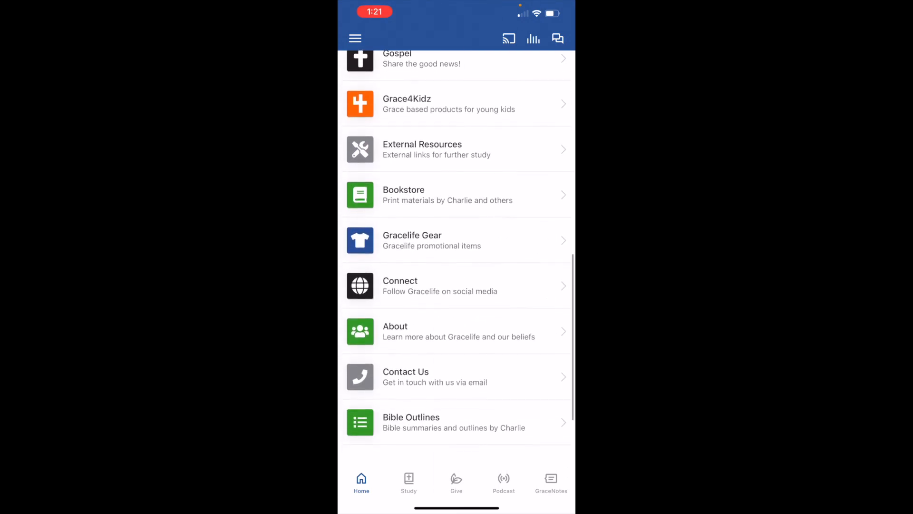
pyautogui.scroll(-3)
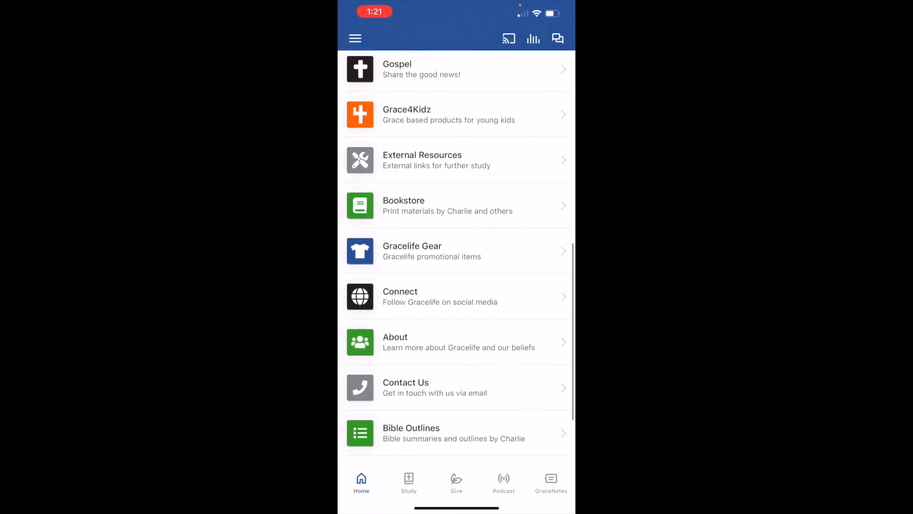
pyautogui.scroll(-3)
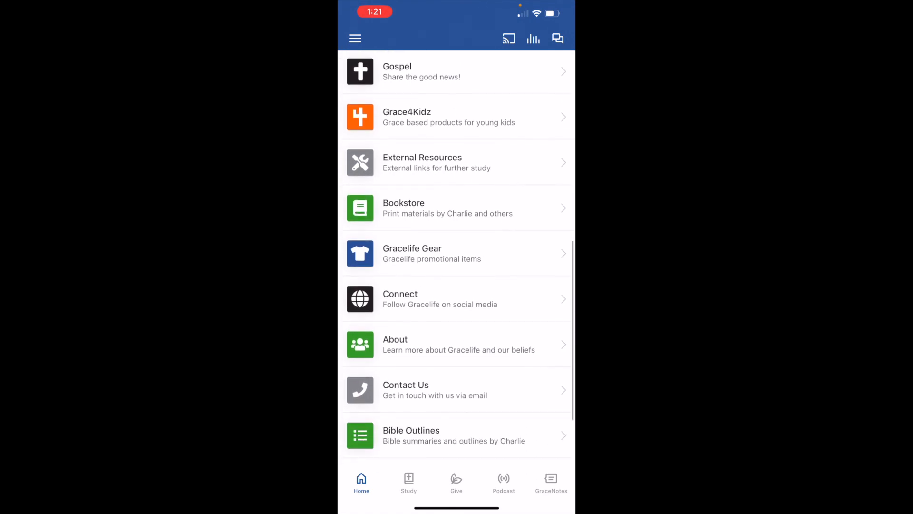